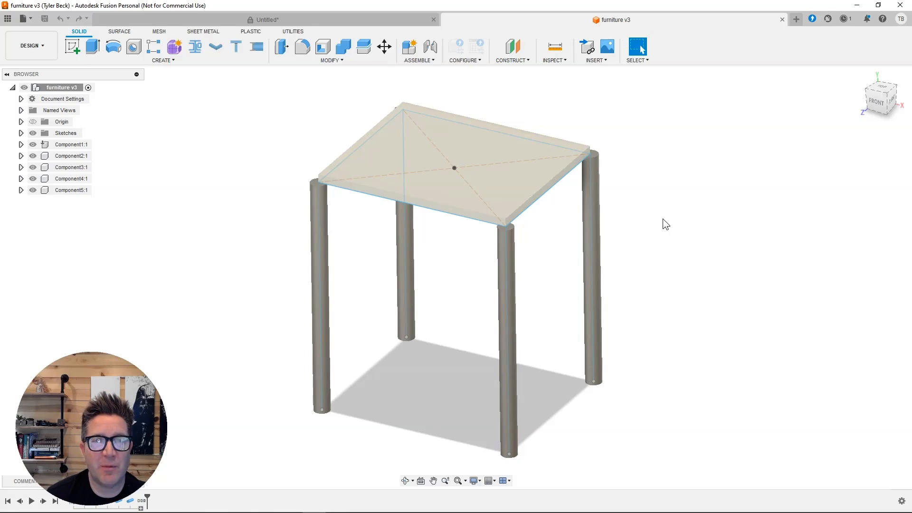
mouse_move(657, 275)
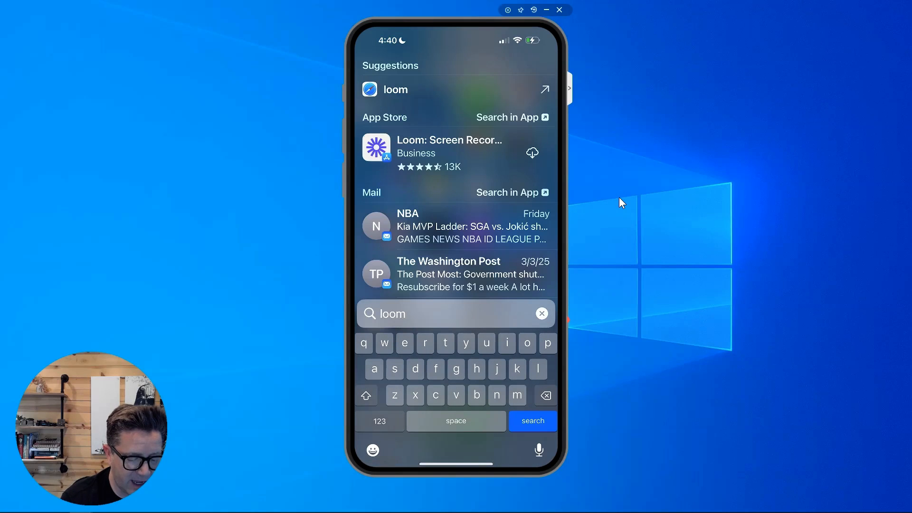
Install Loom: Screen Recorder from the App Store and launch it
click(532, 421)
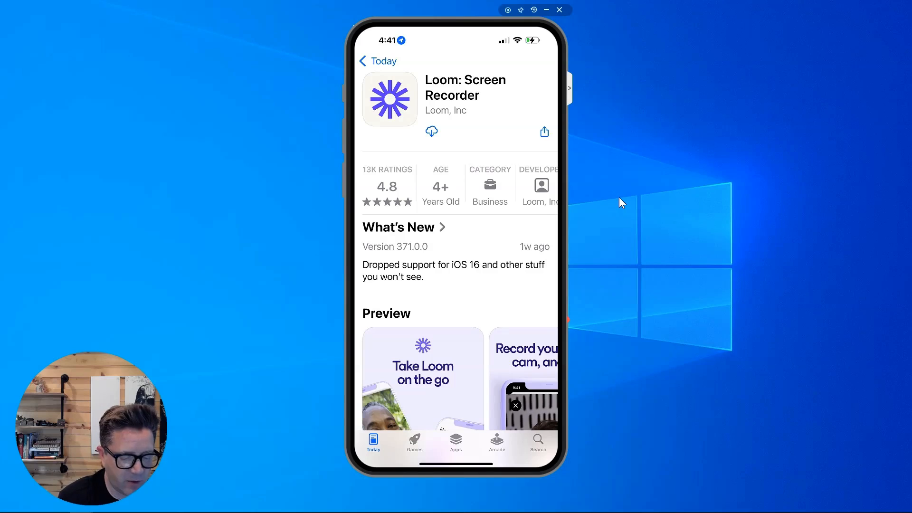
click(432, 131)
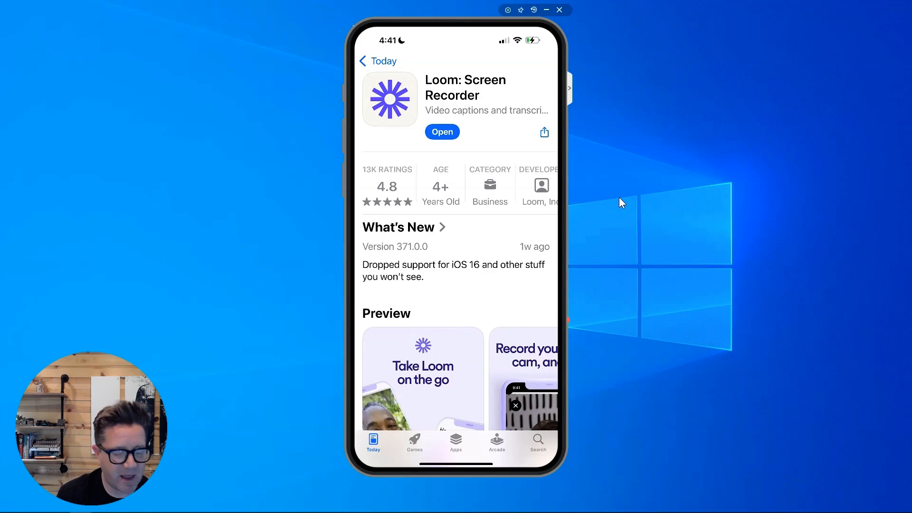
click(442, 131)
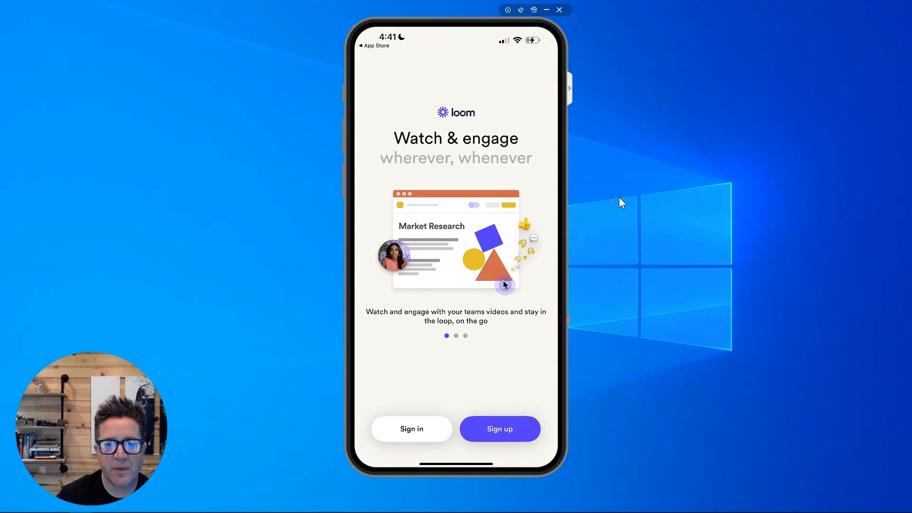
mouse_move(497, 439)
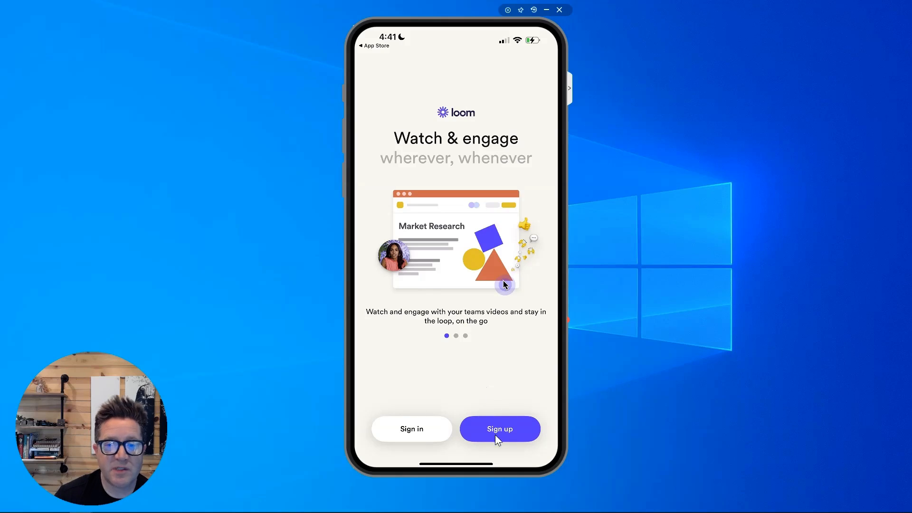
mouse_move(436, 429)
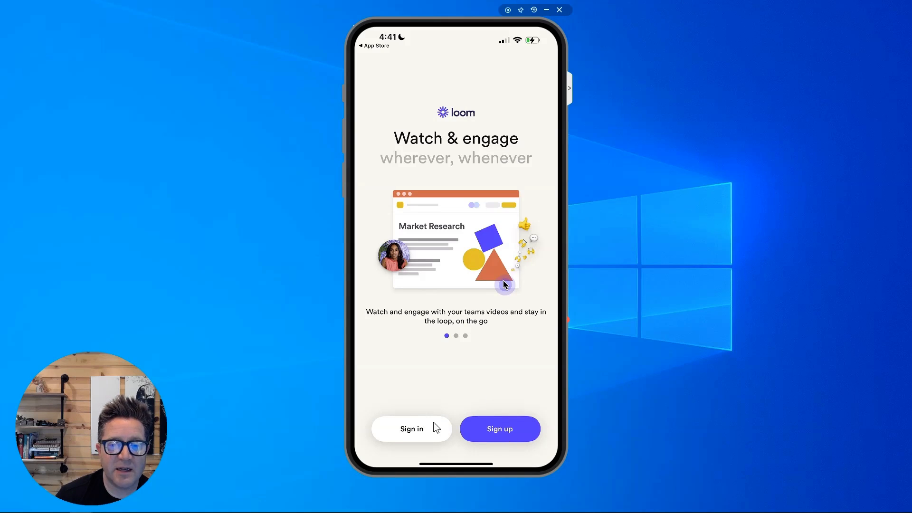
mouse_move(434, 386)
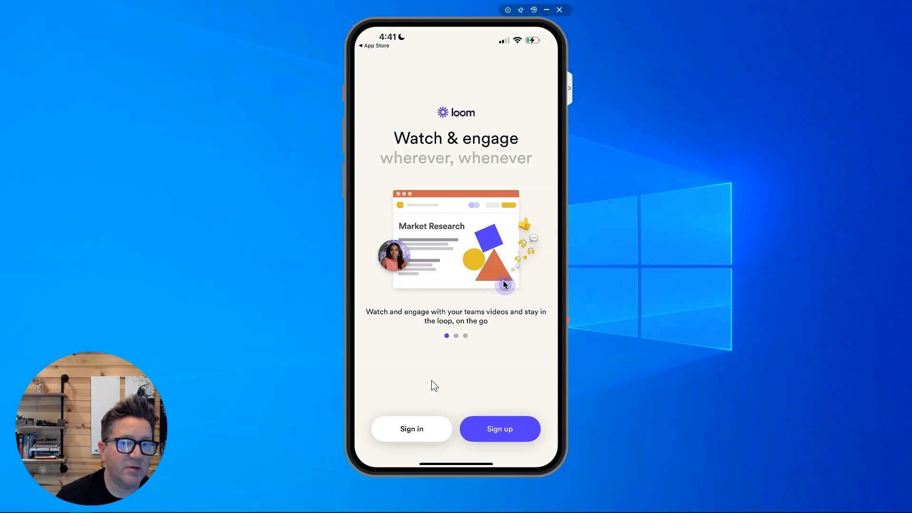
mouse_move(429, 408)
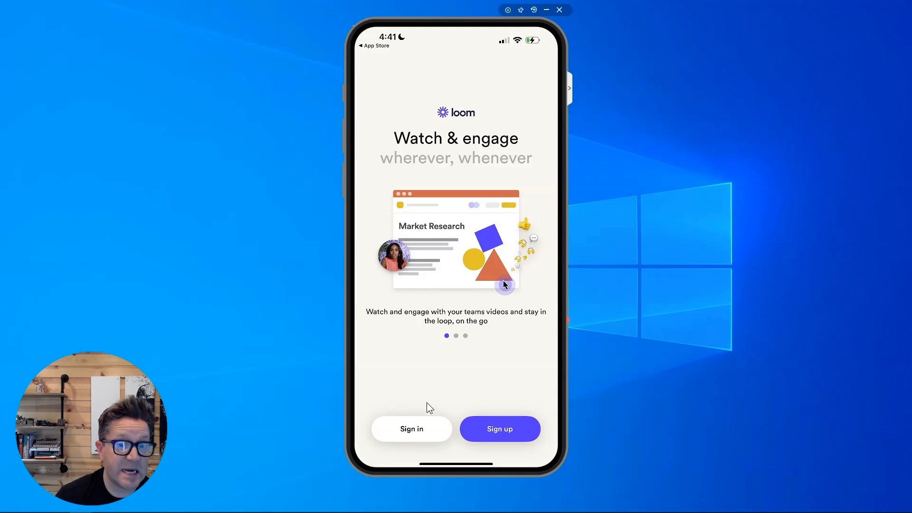
mouse_move(416, 431)
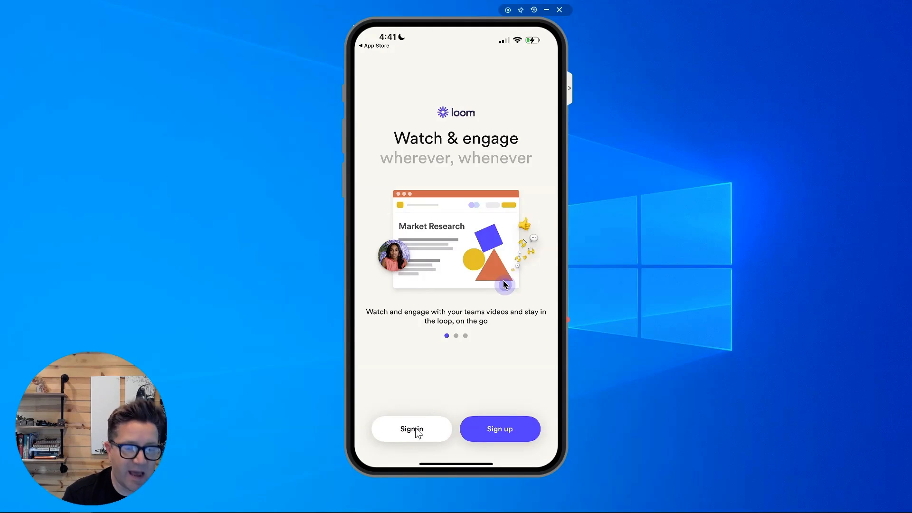
Sign in to an existing Loom account and move past the notifications screen
click(412, 429)
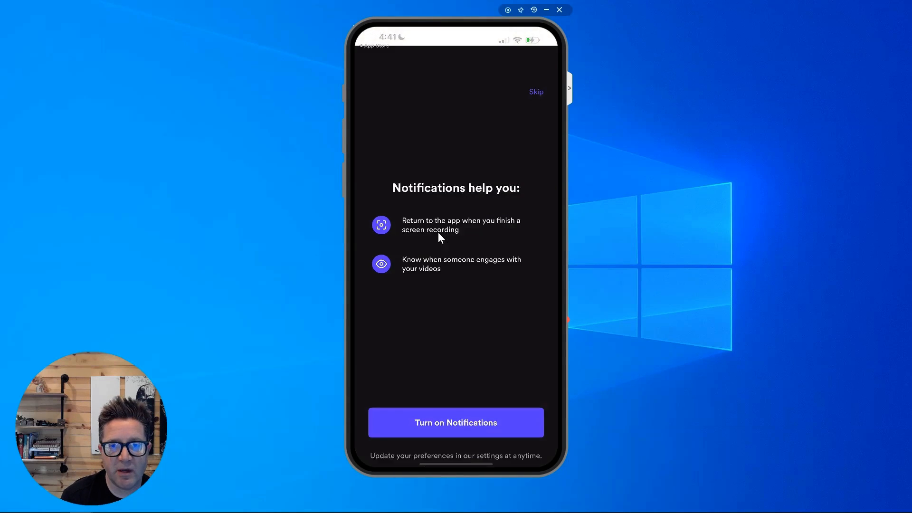
click(536, 91)
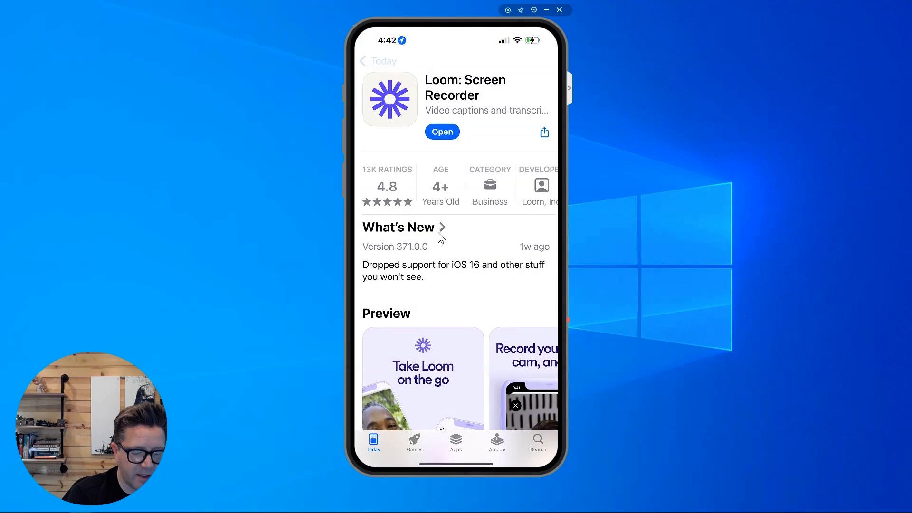
Search the App Store for Fusion and get the Autodesk Fusion app
click(536, 442)
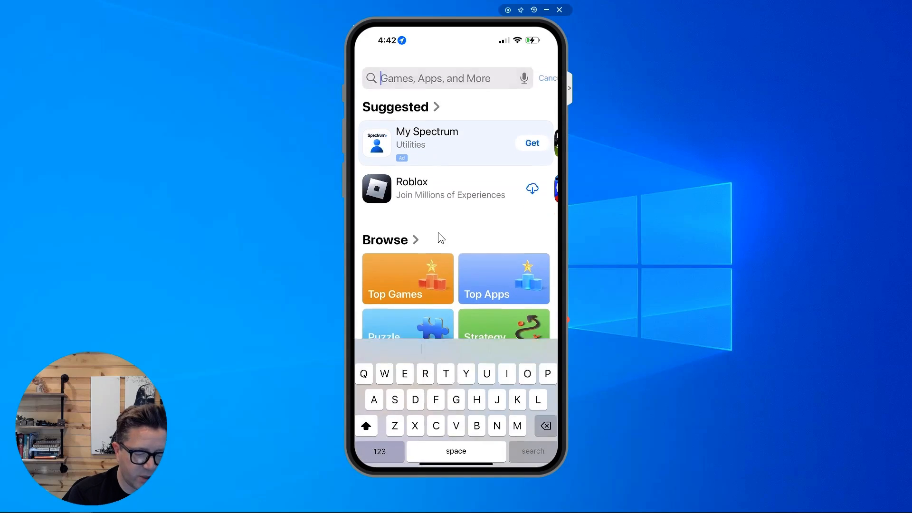
text(Fusion)
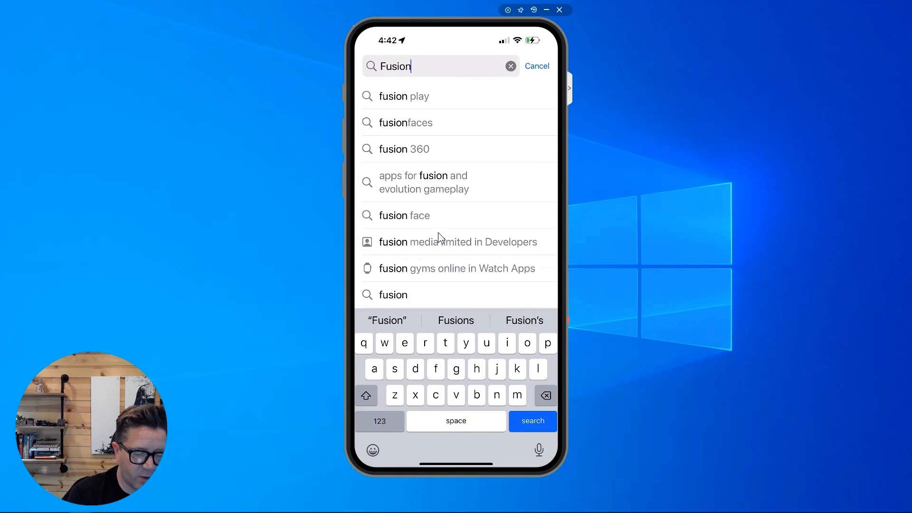
click(404, 149)
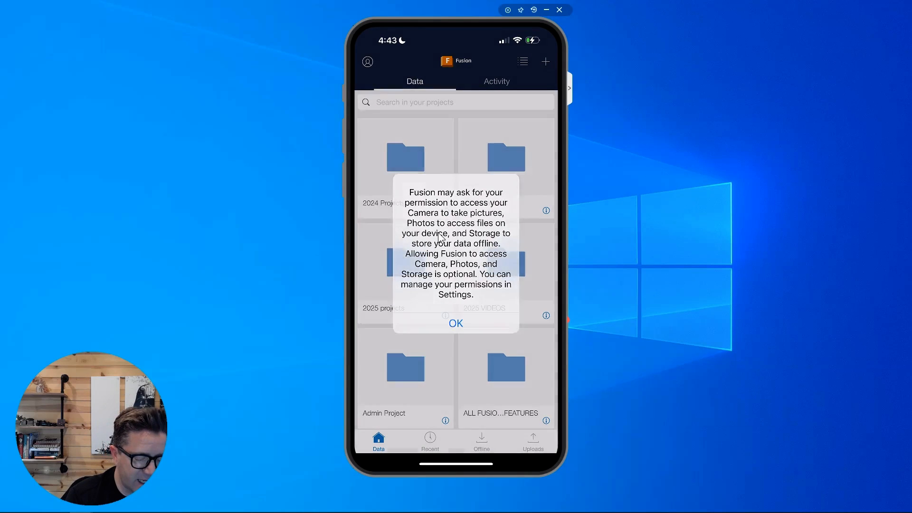
Acknowledge the permissions notice and dismiss Fusion's welcome introduction
click(455, 323)
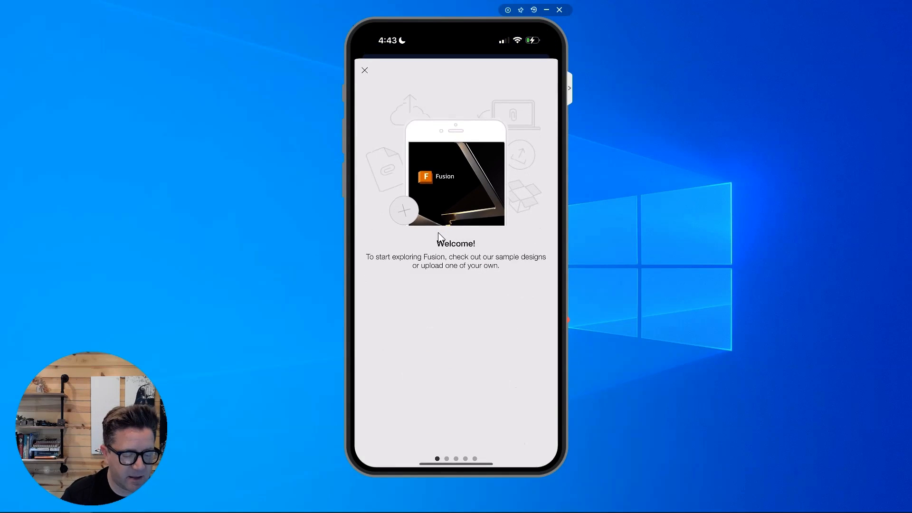
click(364, 70)
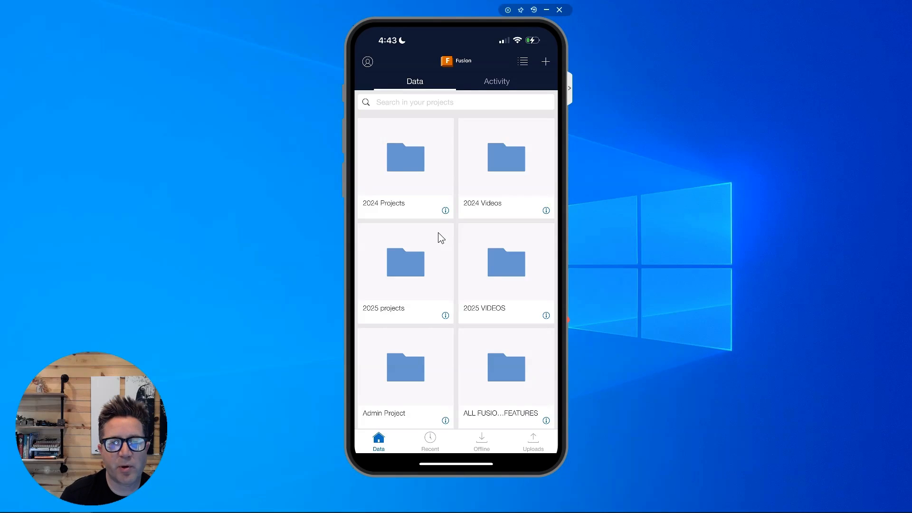
mouse_move(368, 62)
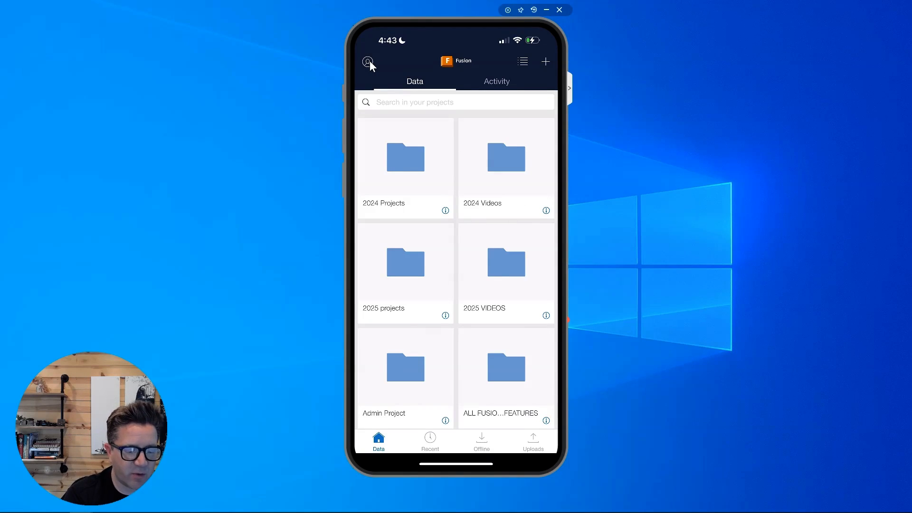
Bring up the Switch Team list from the account menu to pick the personal team
click(368, 62)
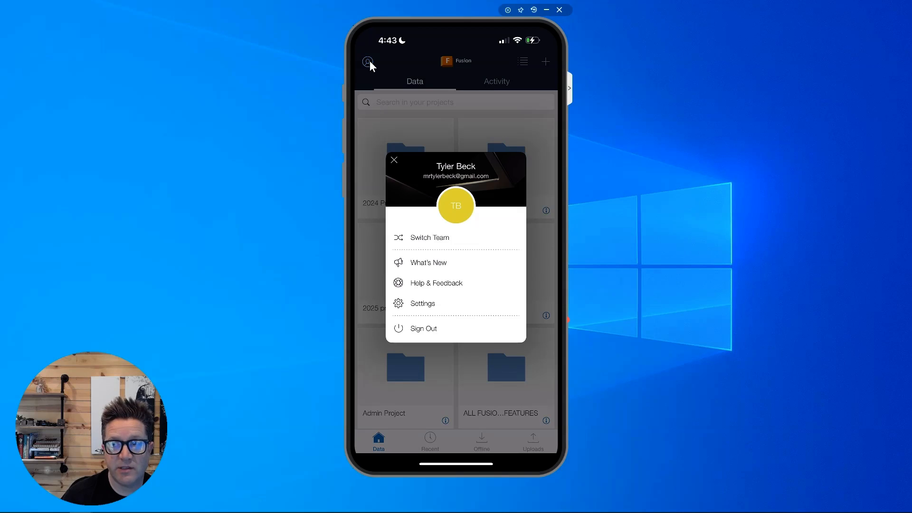
mouse_move(438, 255)
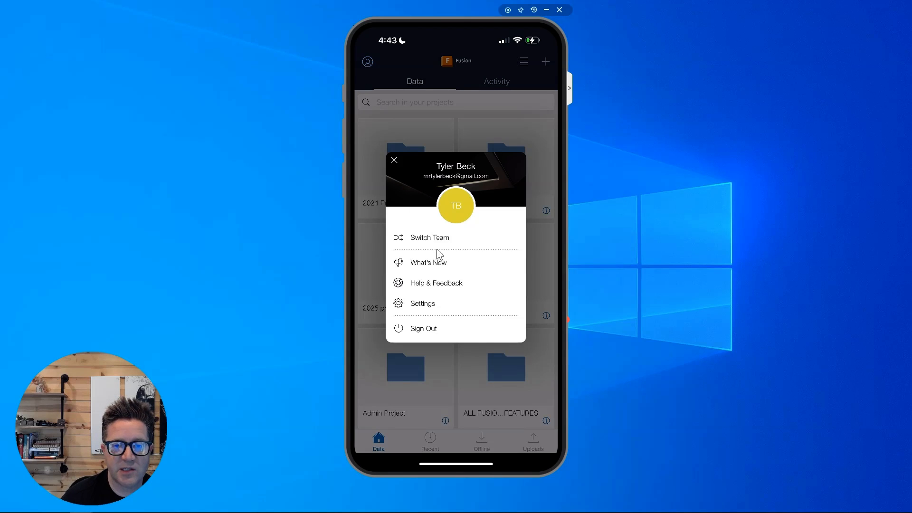
click(393, 160)
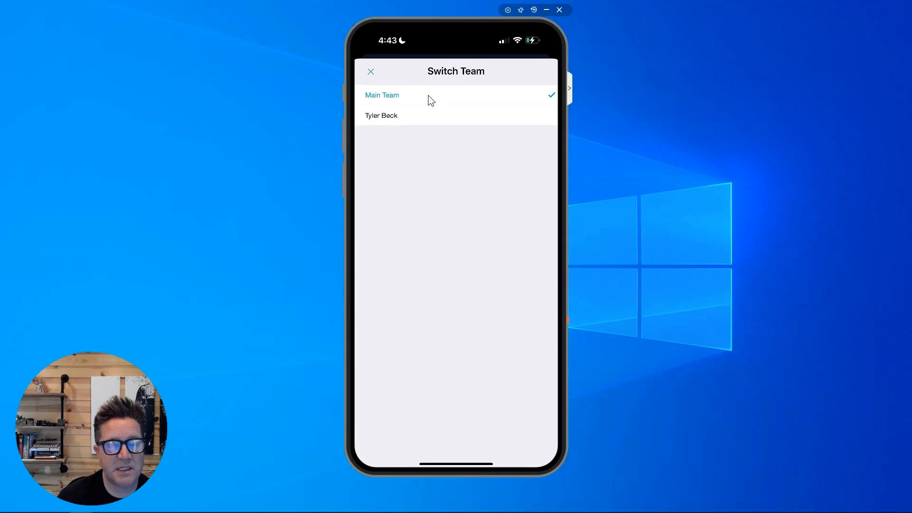
mouse_move(436, 109)
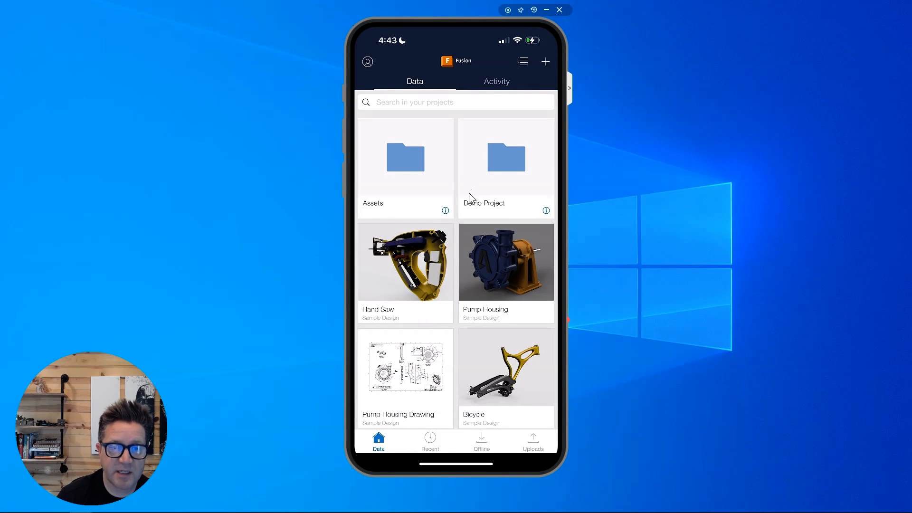
mouse_move(442, 257)
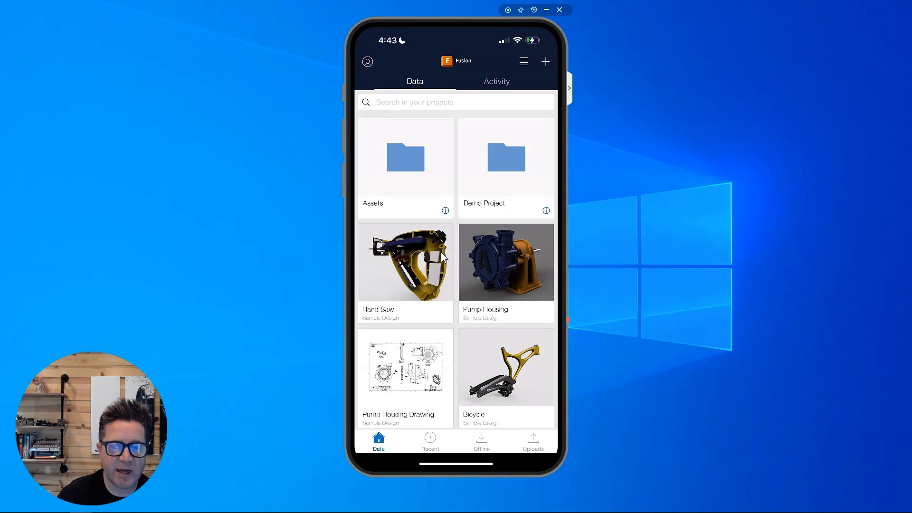
Browse the project data and check the team's Activity feed, then return to Data
scroll(down, 3)
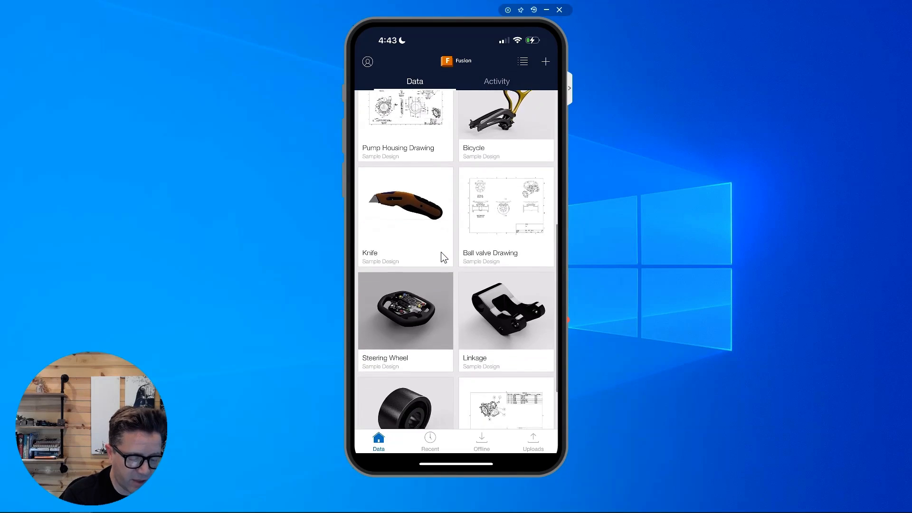
scroll(down, 3)
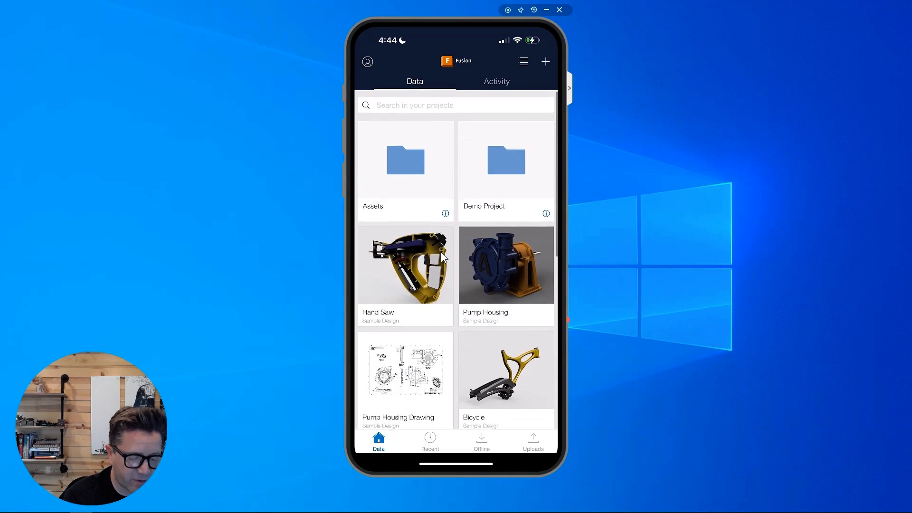
click(496, 82)
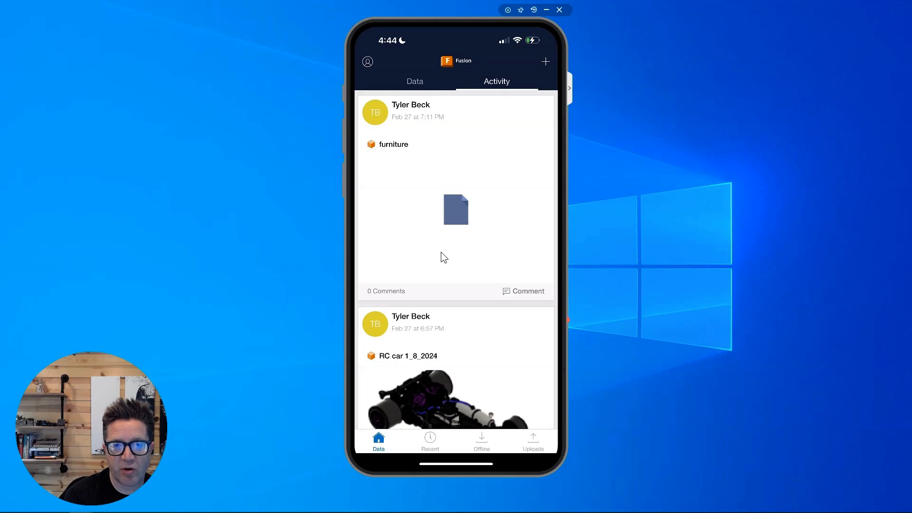
click(414, 81)
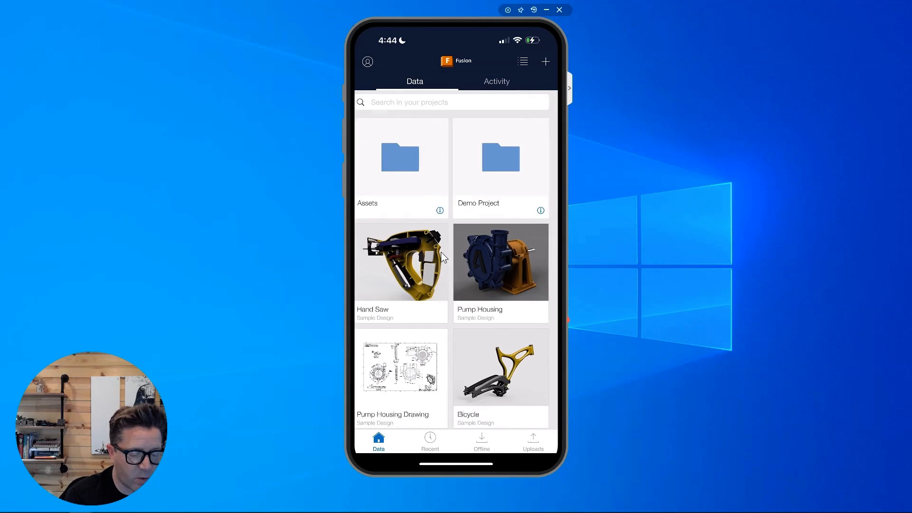
Search for the furniture design and open it in the 3D viewer
click(452, 102)
text(furniture)
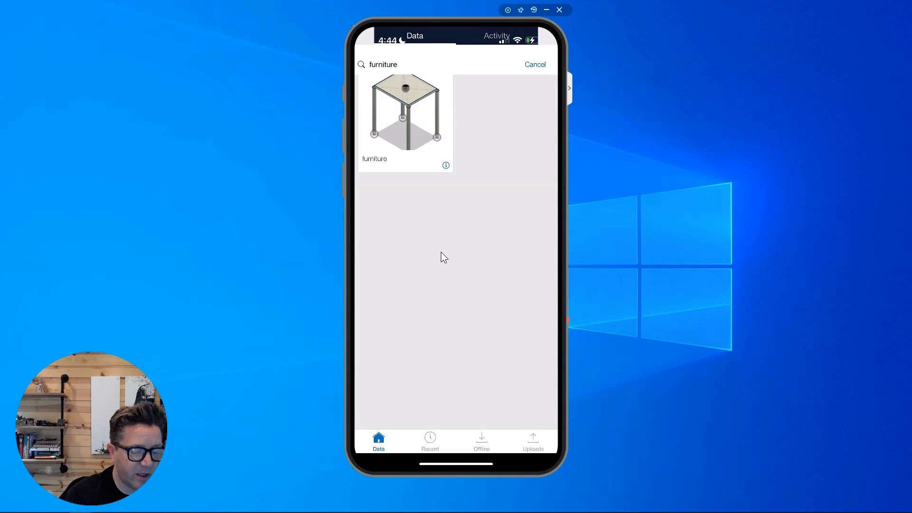
click(405, 111)
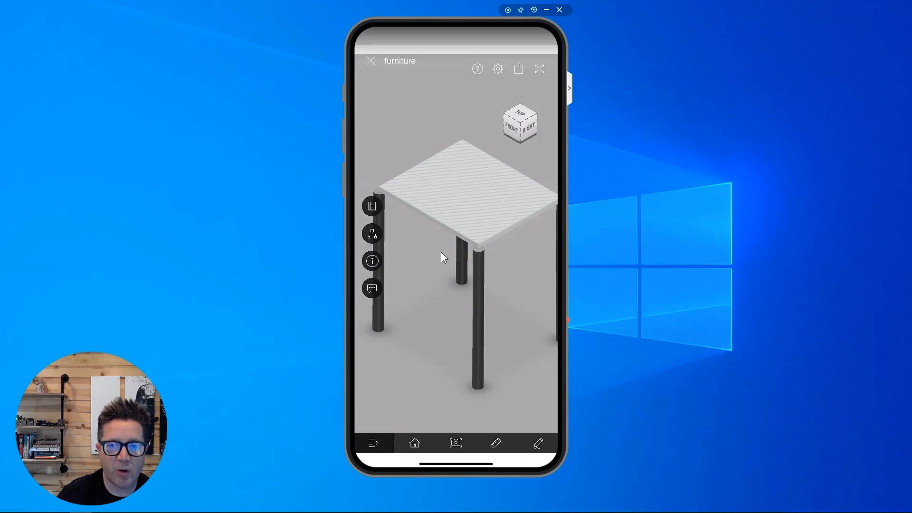
mouse_move(372, 294)
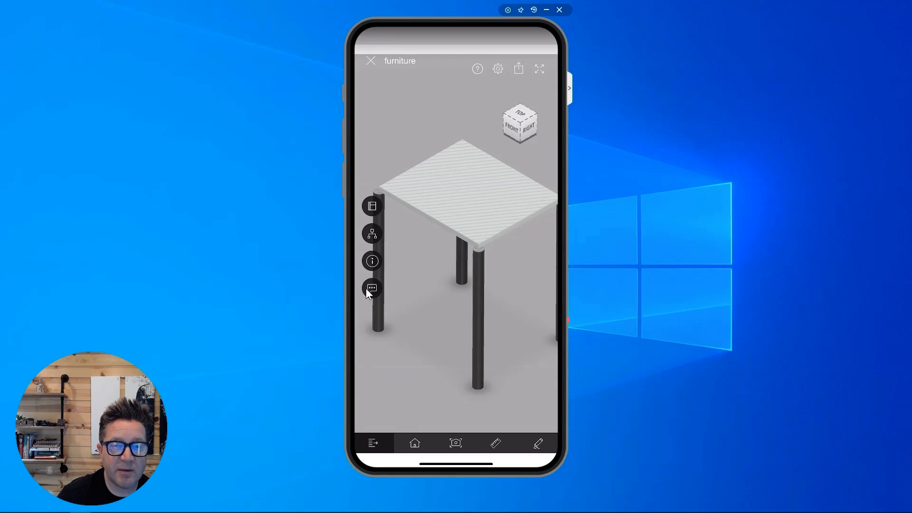
mouse_move(491, 246)
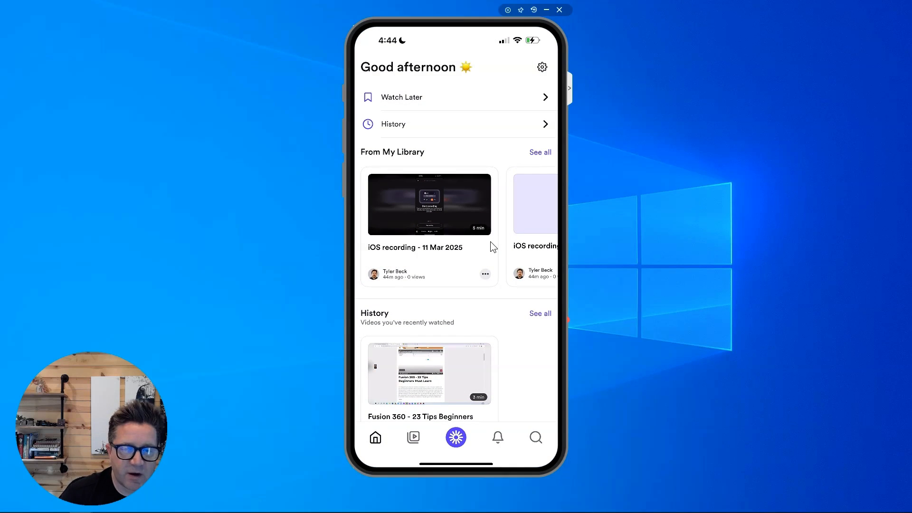
mouse_move(457, 439)
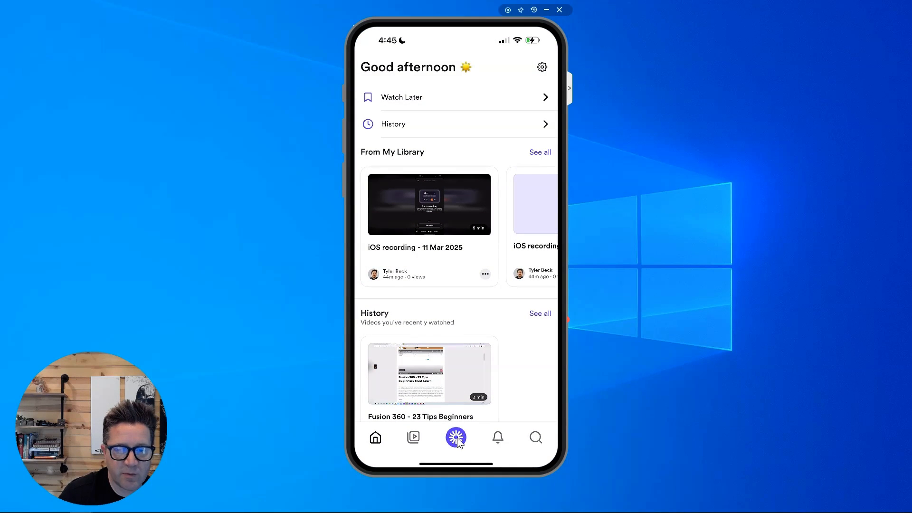
mouse_move(457, 439)
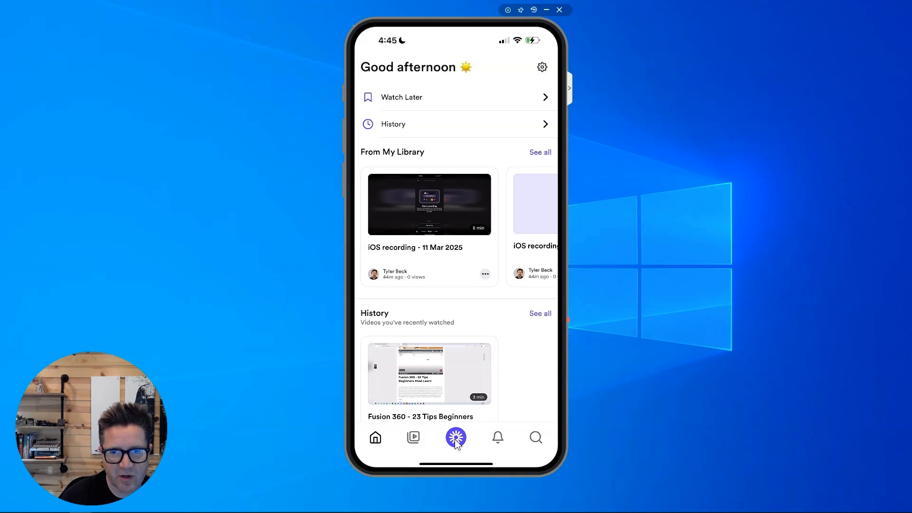
Begin a Loom screen broadcast of the phone with the microphone on
click(455, 437)
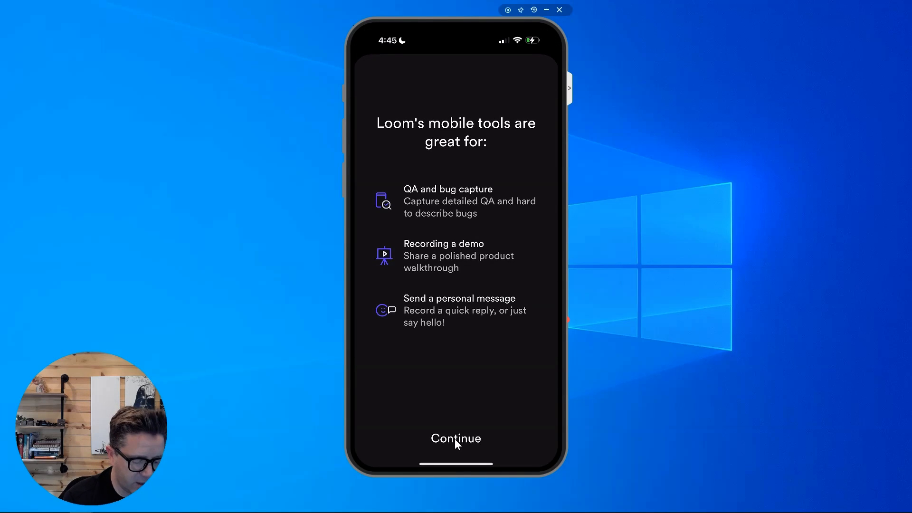
click(455, 438)
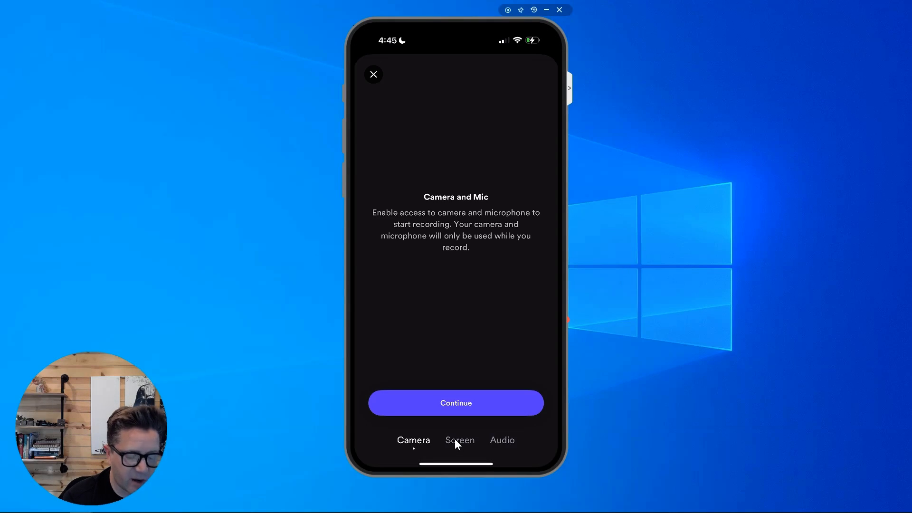
click(460, 440)
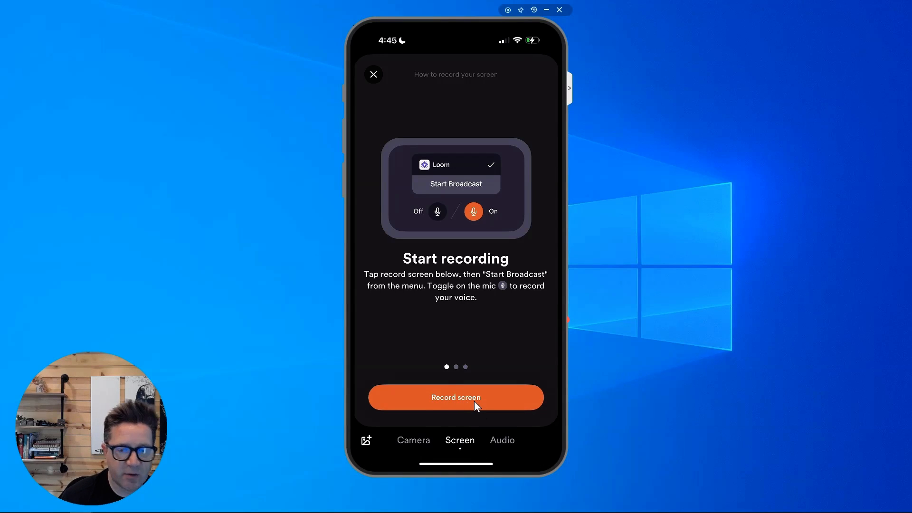
click(455, 398)
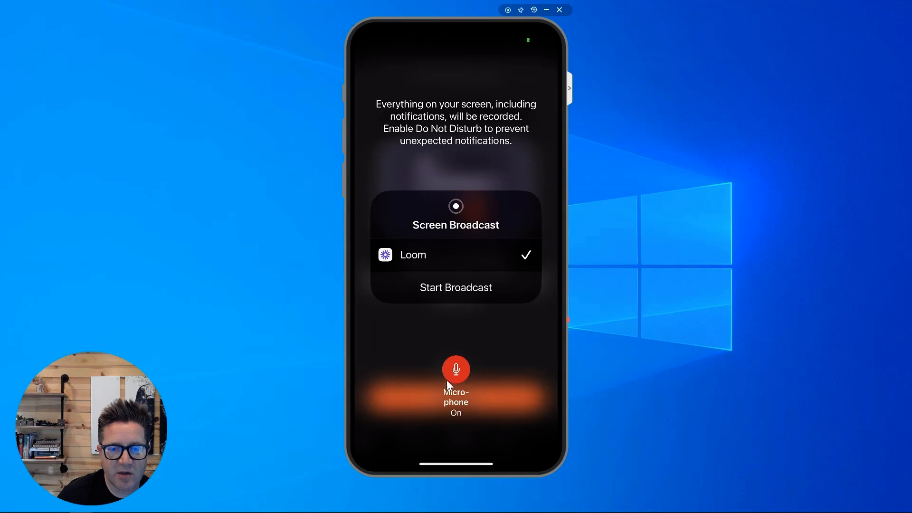
mouse_move(465, 381)
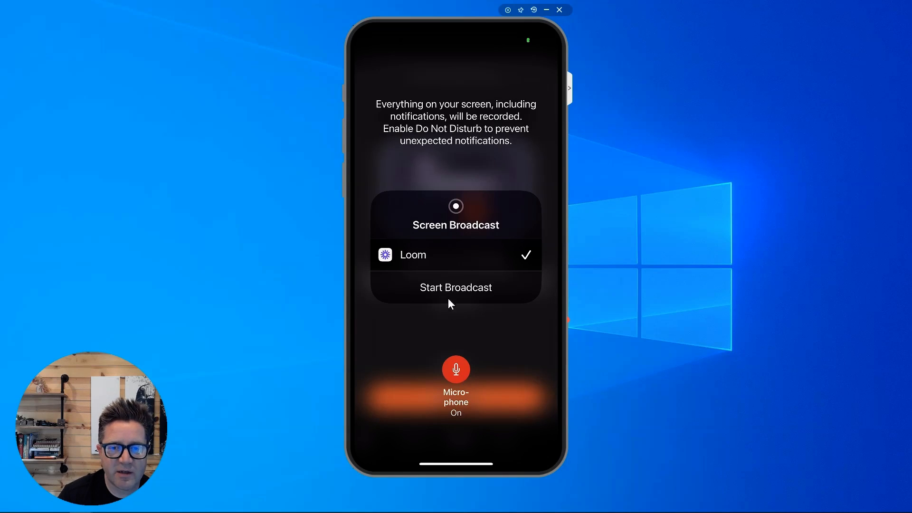
click(455, 287)
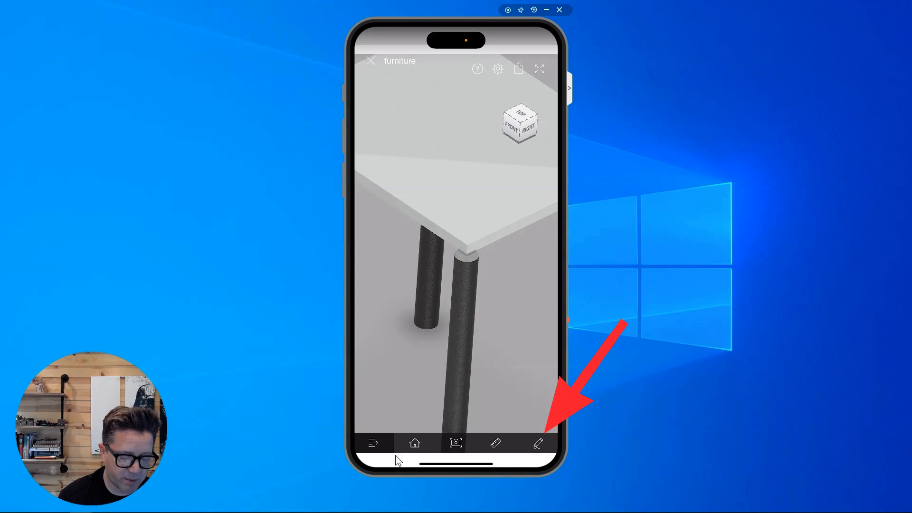
Sketch red freehand markup over the table leg joint, then discard it and return to the model
click(537, 442)
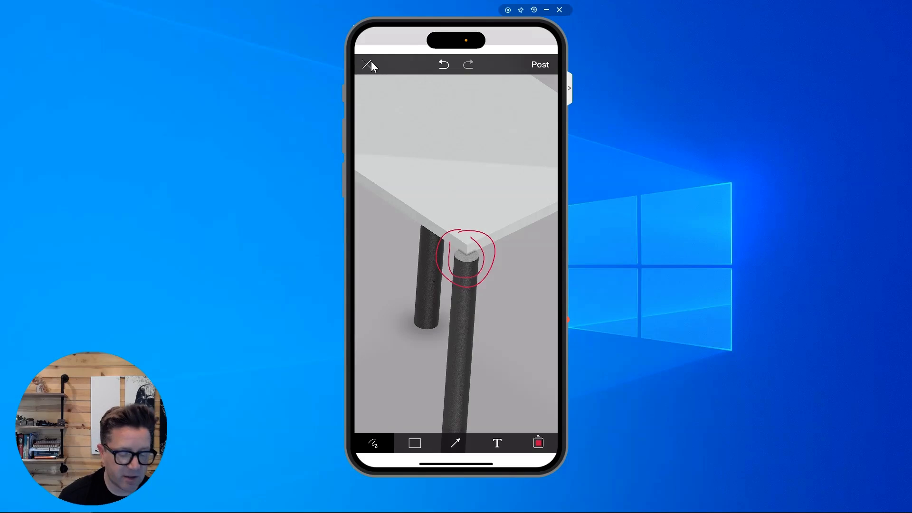
click(368, 64)
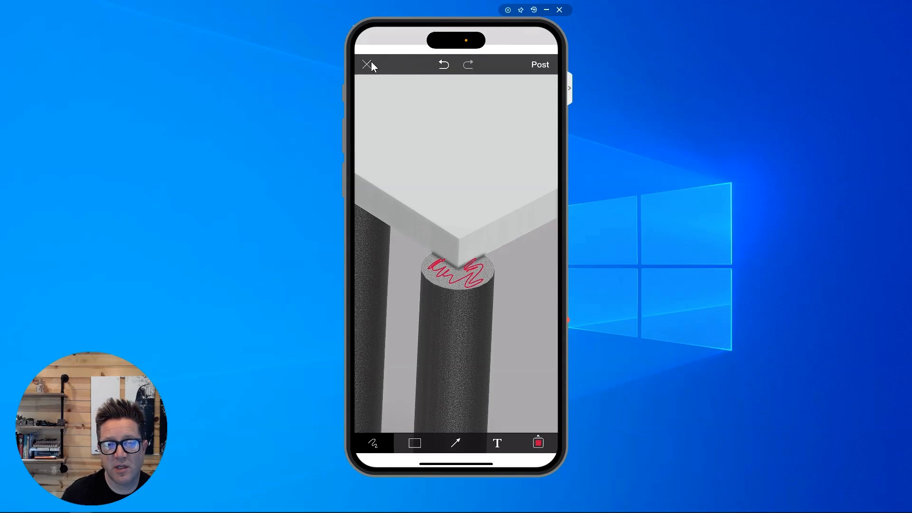
click(368, 65)
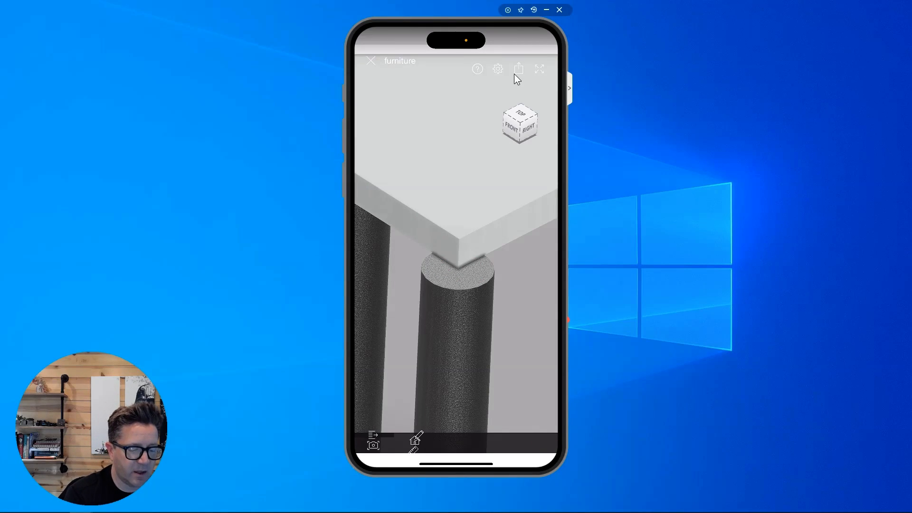
Show the view-only share link for the furniture design, then leave the share settings
click(518, 69)
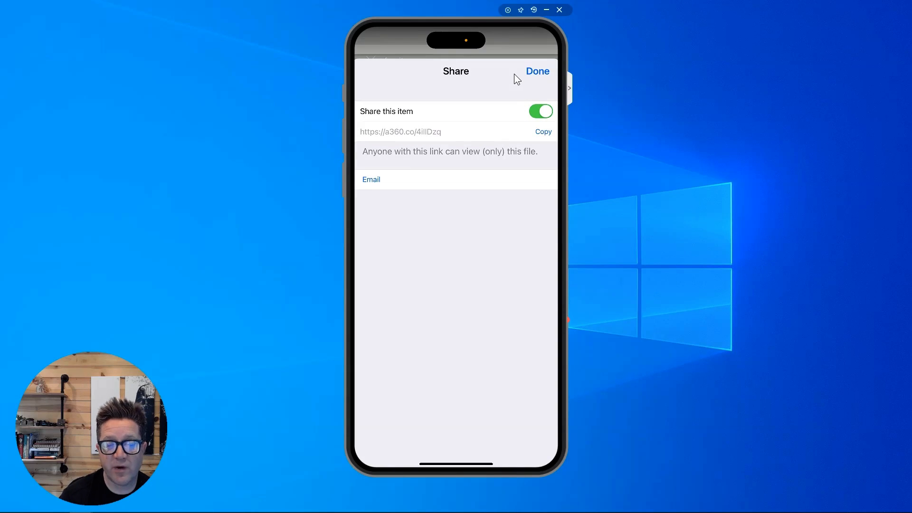
mouse_move(527, 126)
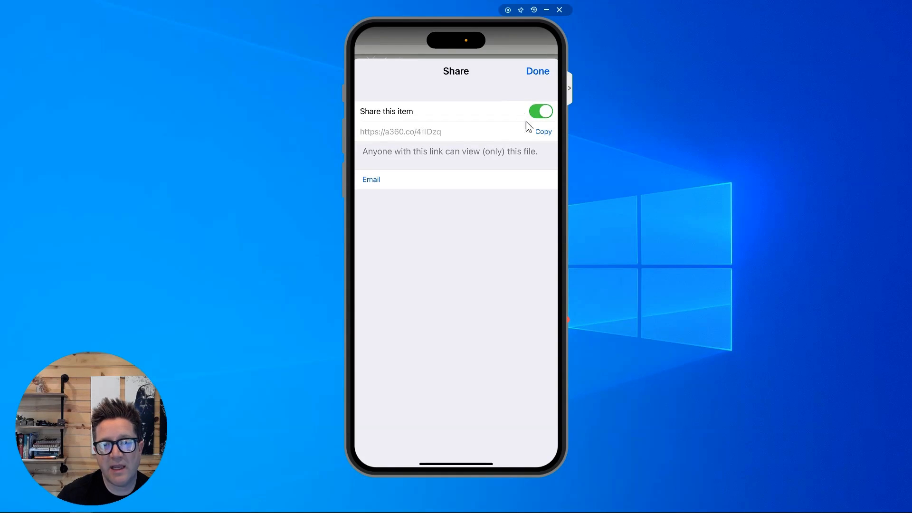
mouse_move(546, 137)
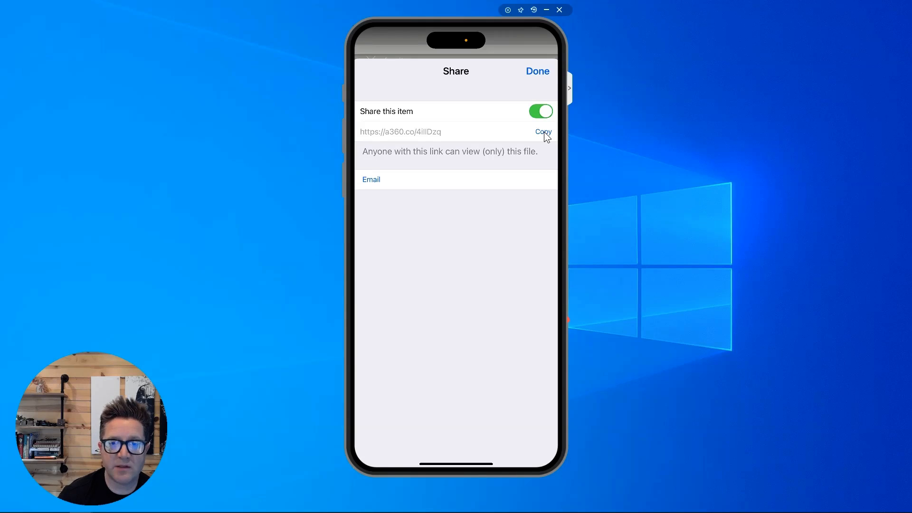
mouse_move(519, 204)
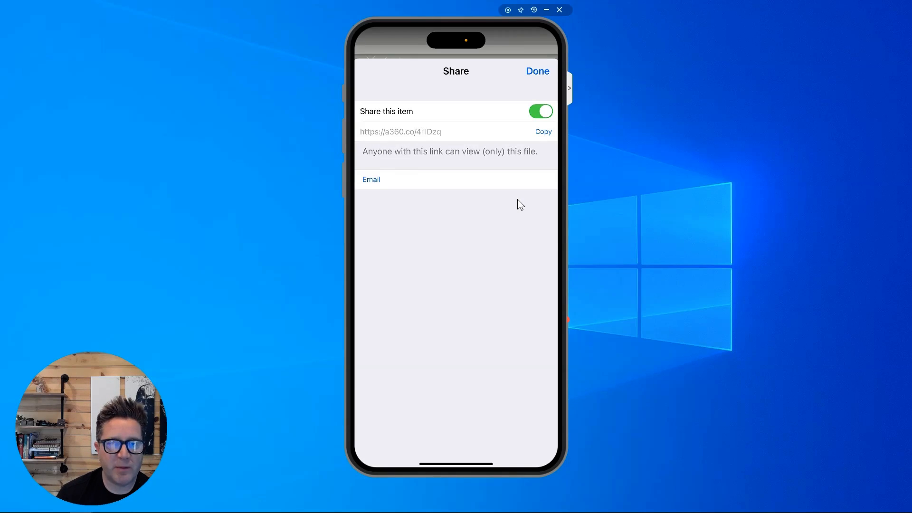
click(536, 71)
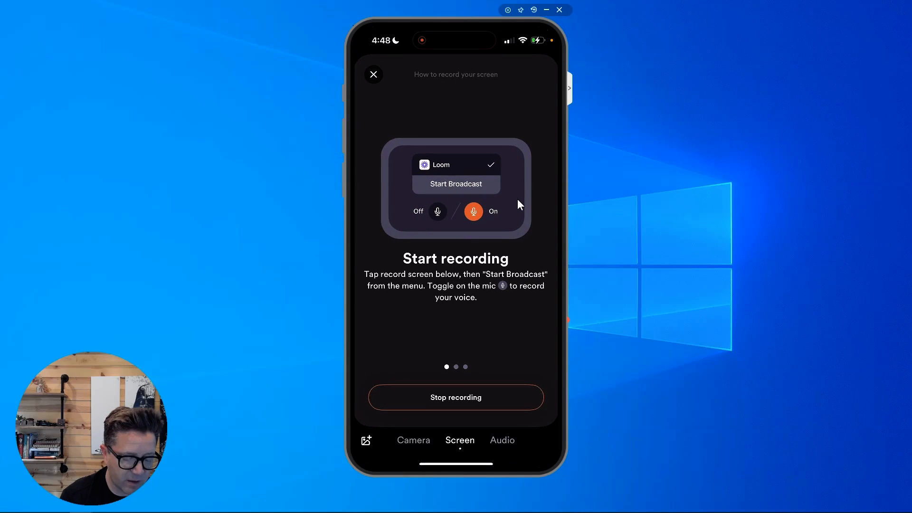
mouse_move(455, 433)
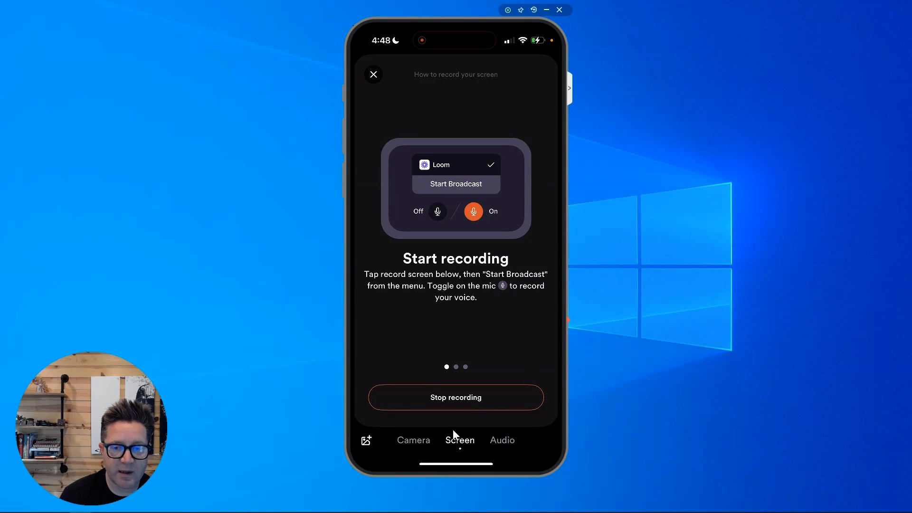
Stop the Loom recording and end the screen broadcast, landing on the Loom home
click(455, 184)
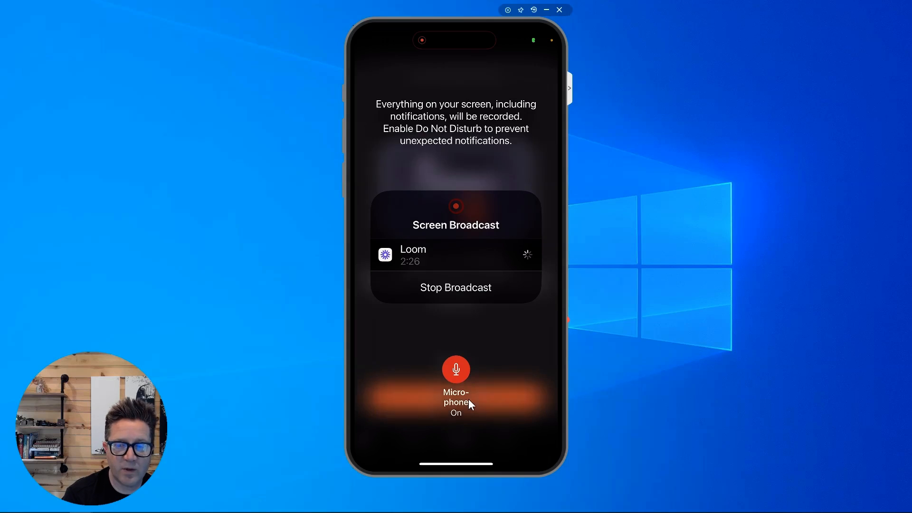
click(455, 287)
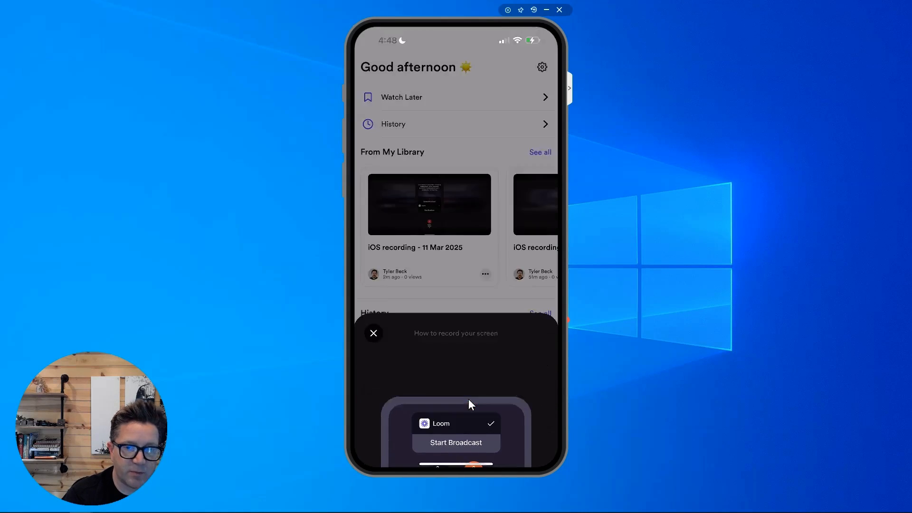
Bring up the iOS share sheet for the new 11 Mar 2025 recording via Share via…
click(373, 333)
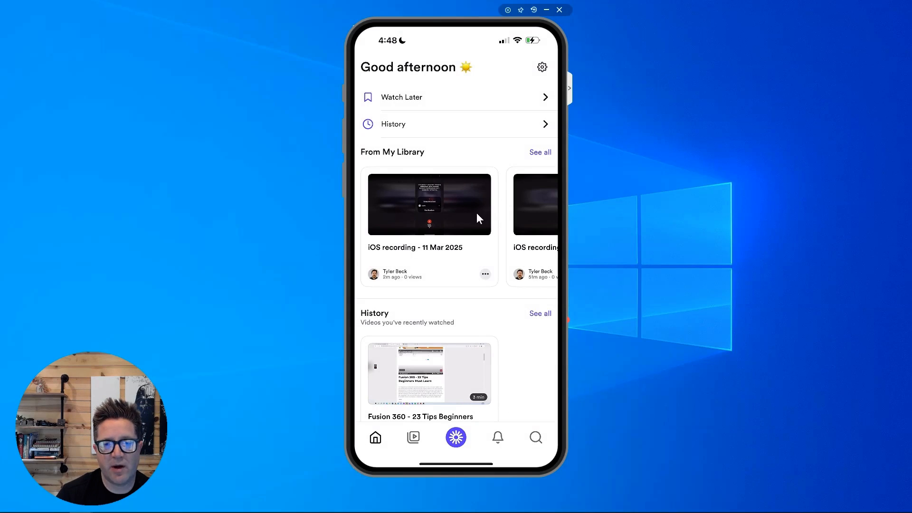
mouse_move(437, 239)
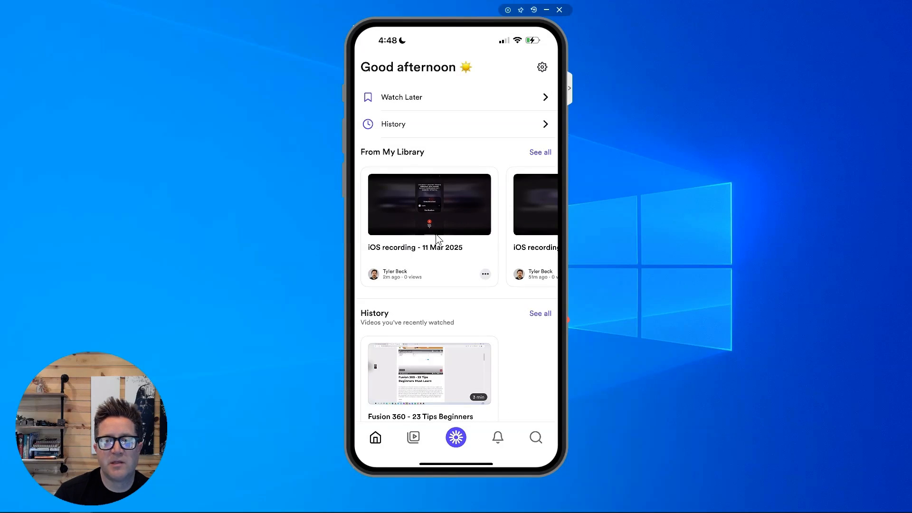
mouse_move(447, 222)
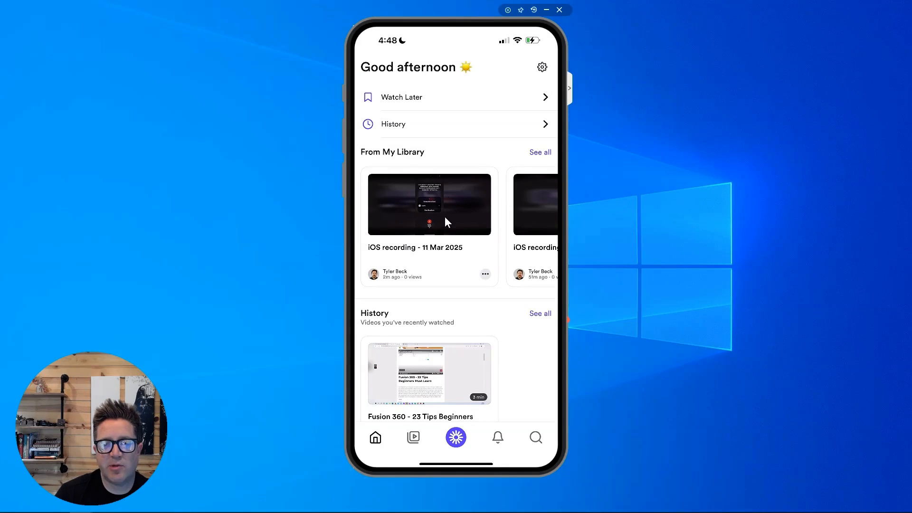
mouse_move(442, 214)
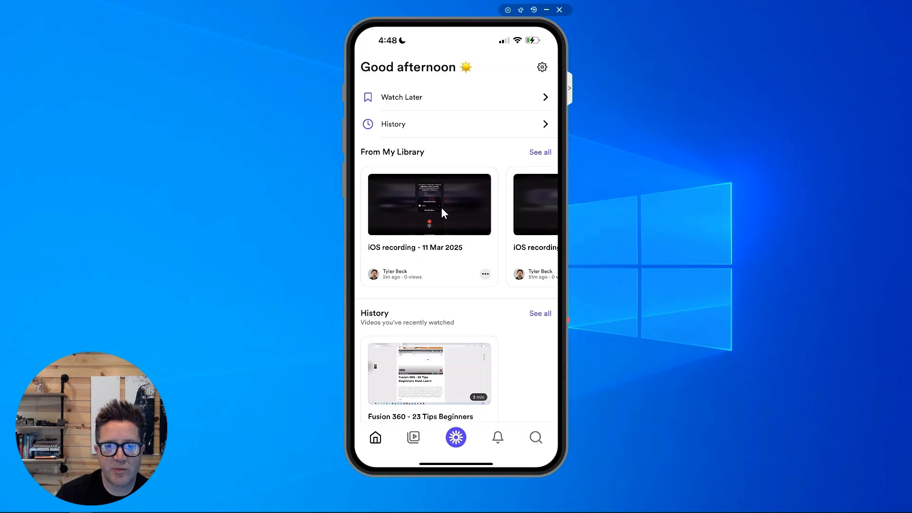
mouse_move(444, 219)
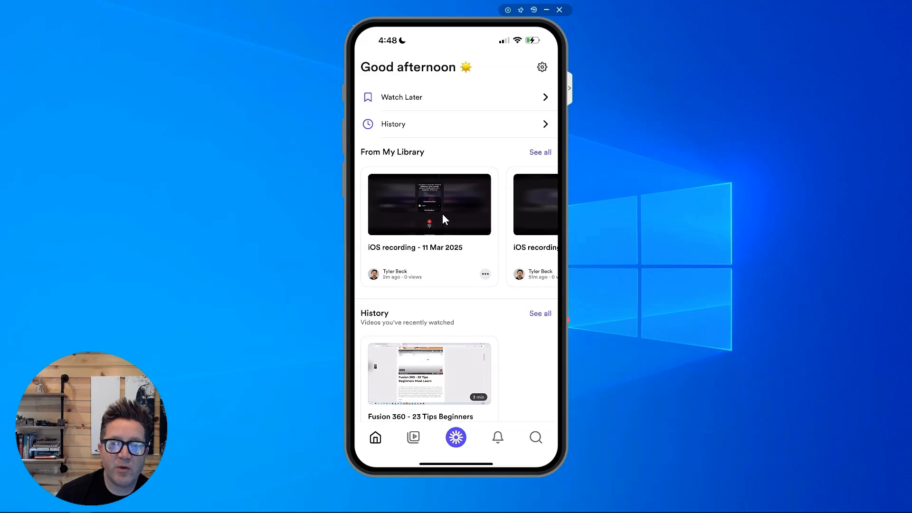
mouse_move(502, 307)
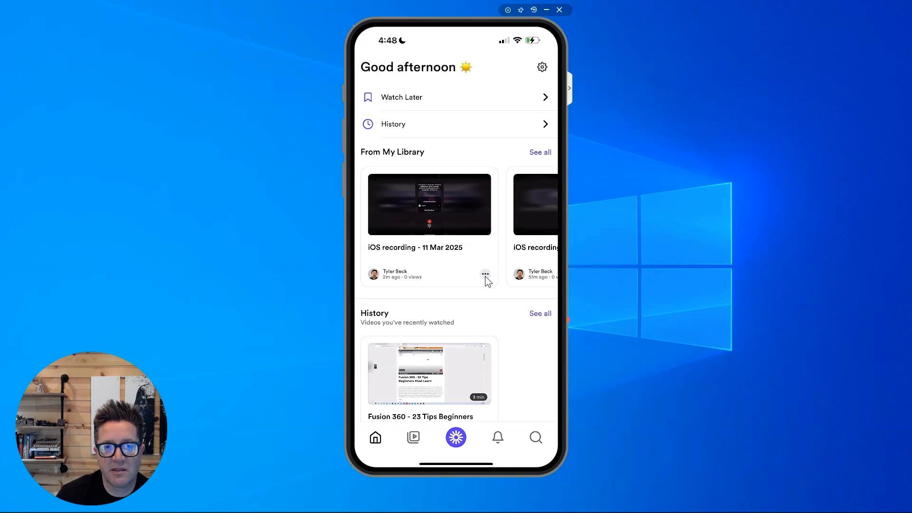
click(486, 274)
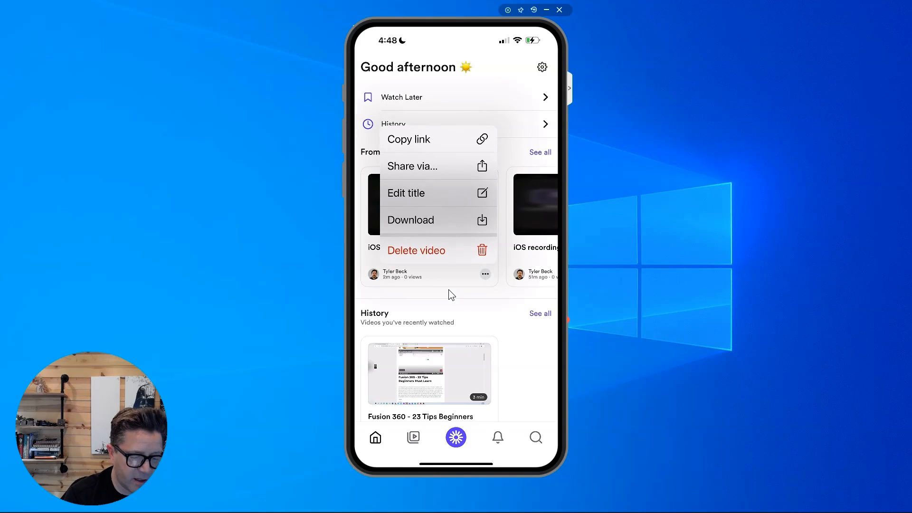
click(411, 165)
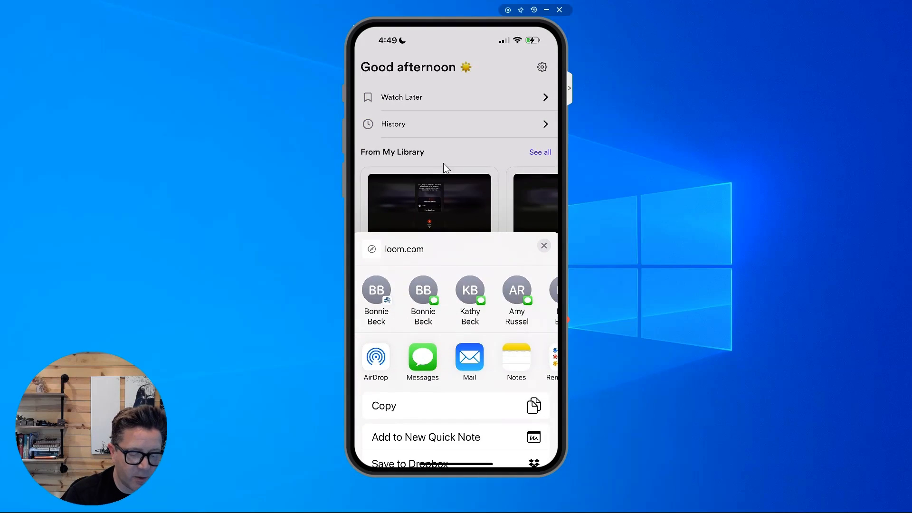
Dismiss the share sheet and return to the Loom library home
click(543, 245)
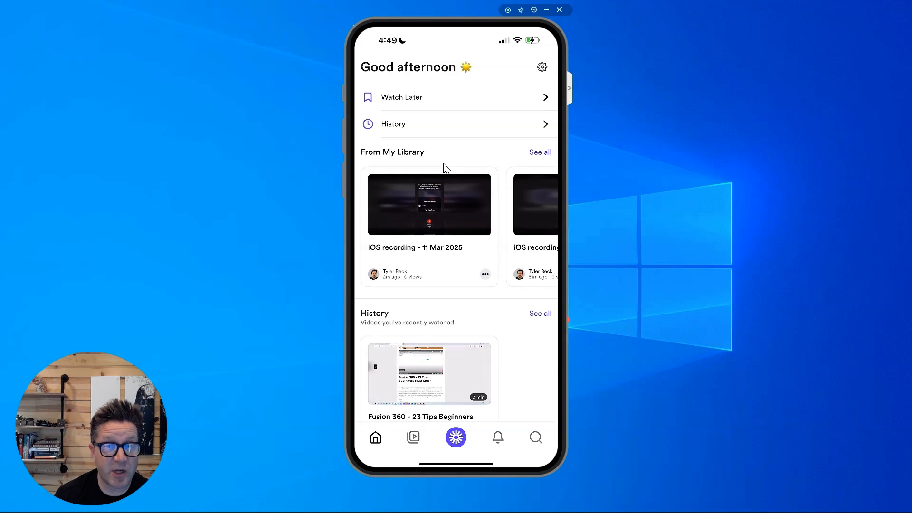
mouse_move(494, 124)
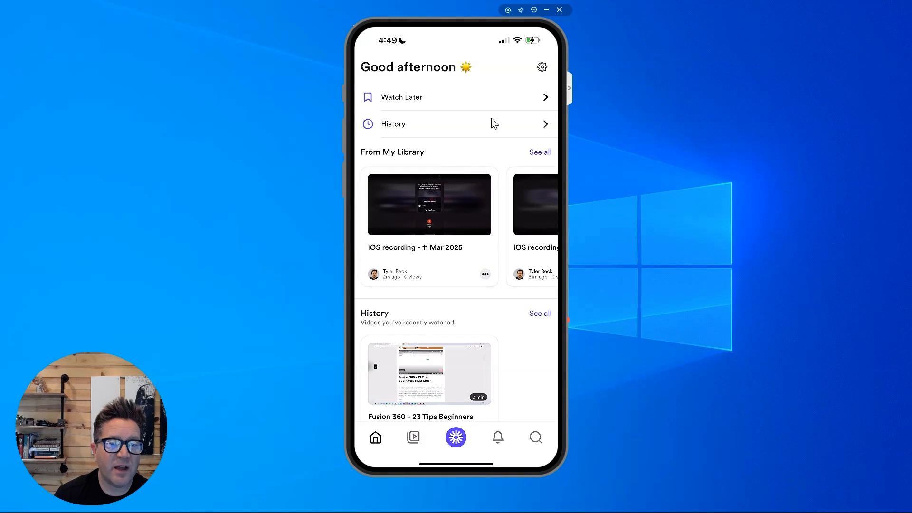
mouse_move(436, 221)
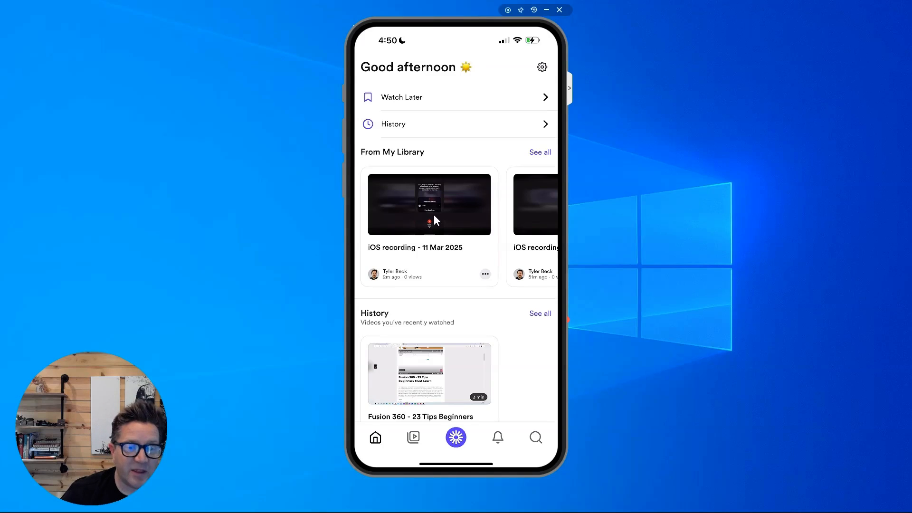
mouse_move(342, 504)
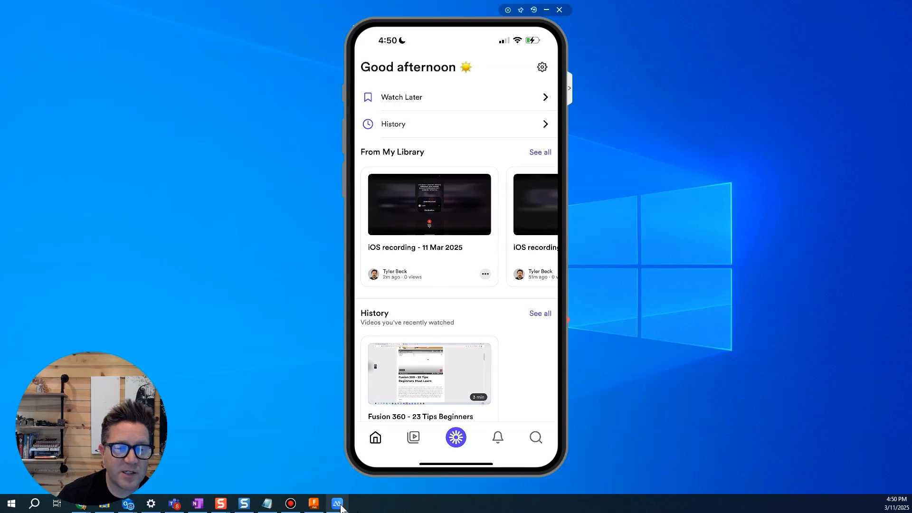
click(336, 504)
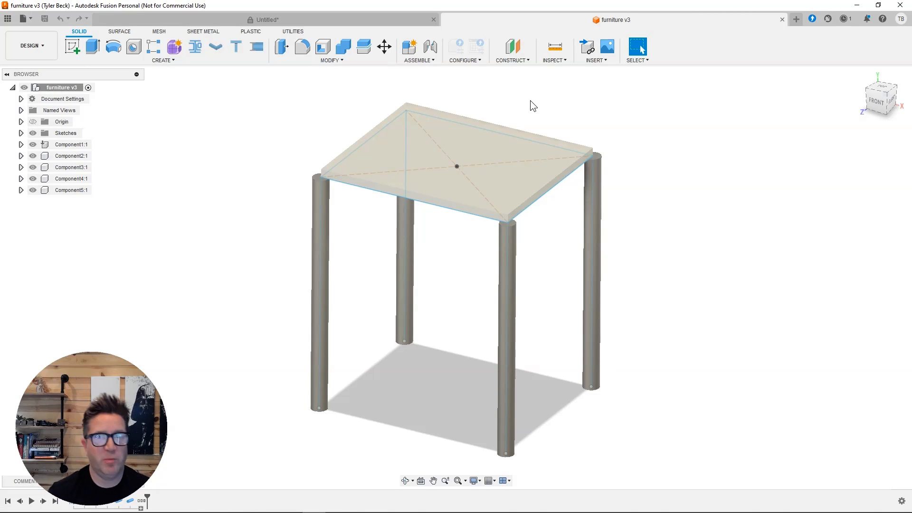
mouse_move(532, 98)
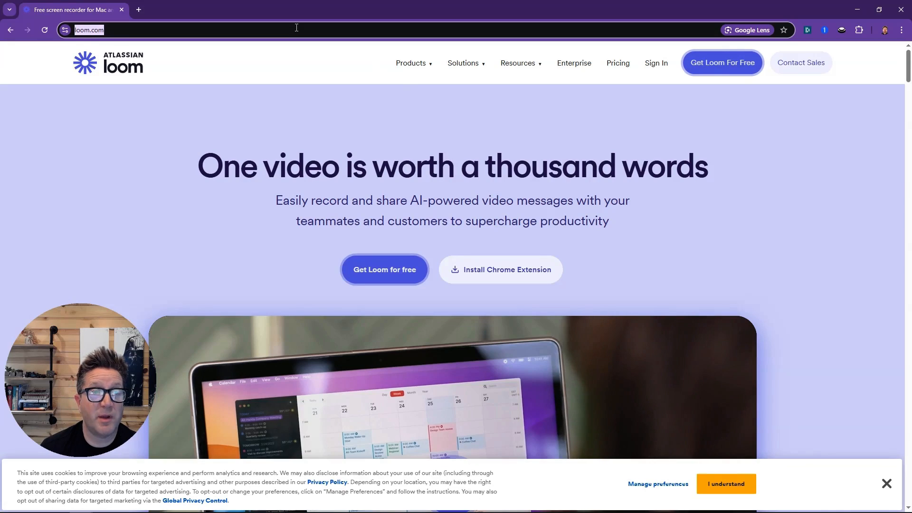
mouse_move(655, 63)
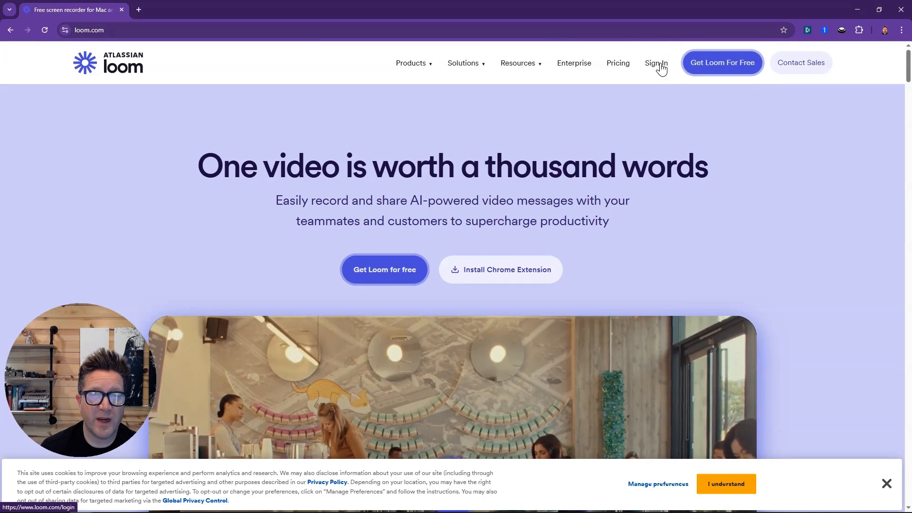
Sign into Loom with the Google account and bring up the extension's recorder panel
click(657, 63)
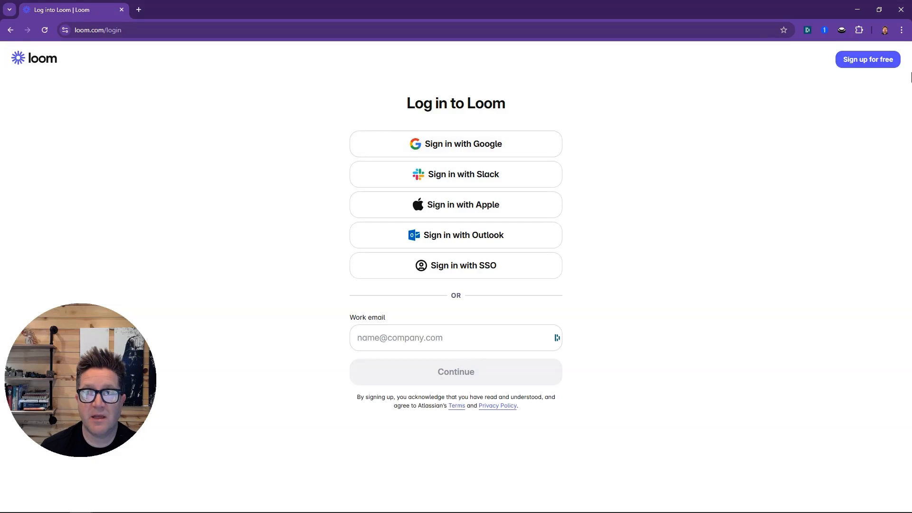
mouse_move(505, 139)
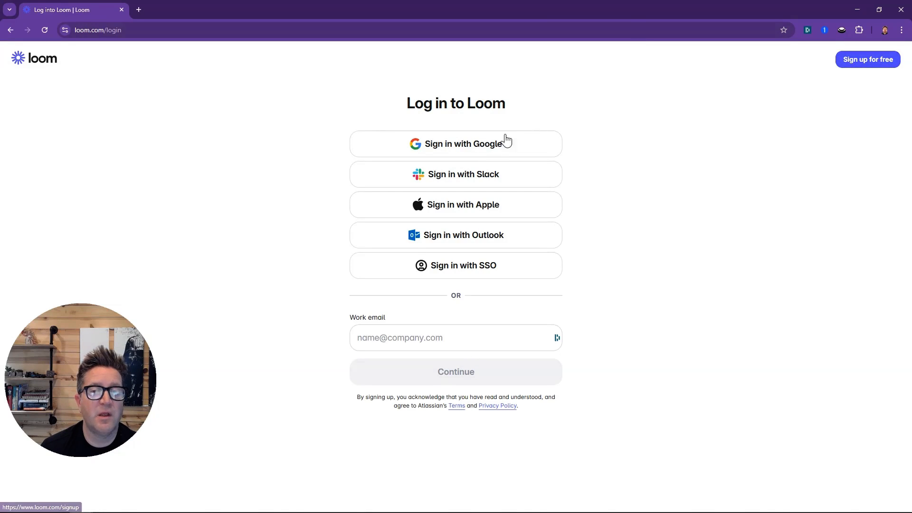
mouse_move(487, 154)
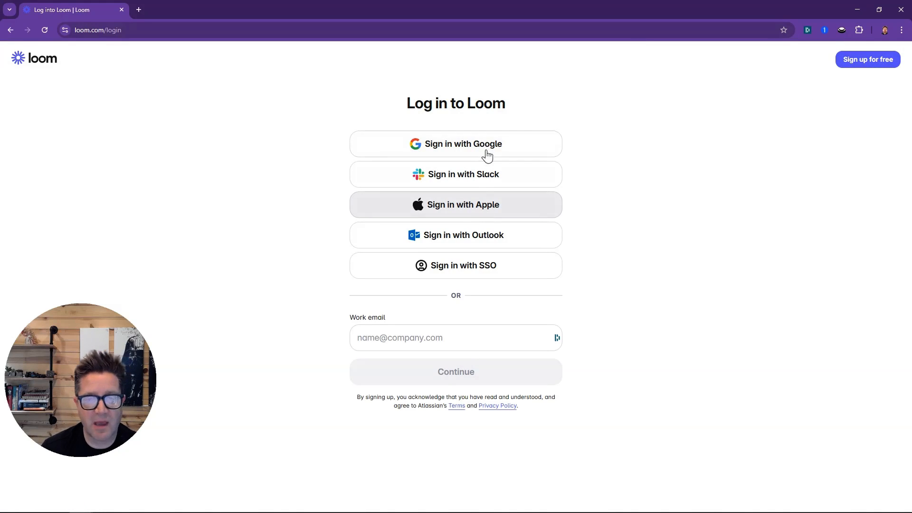
click(455, 143)
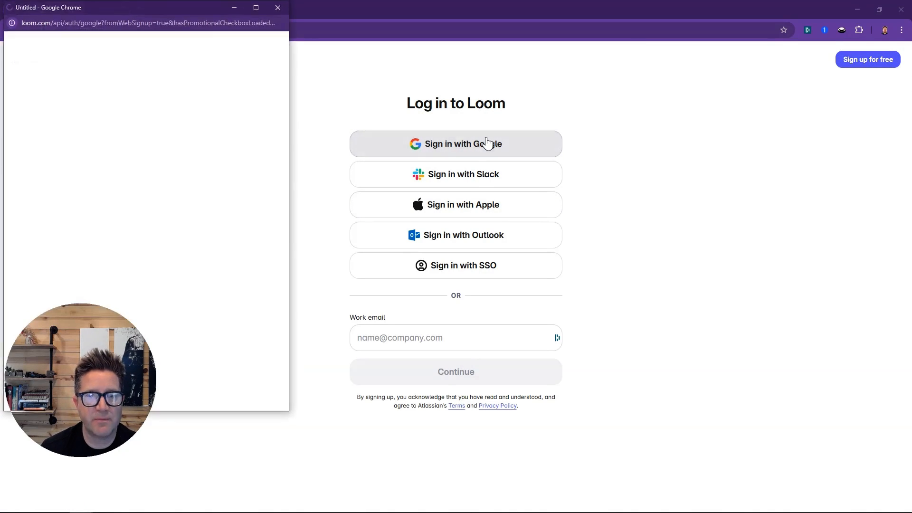
click(455, 143)
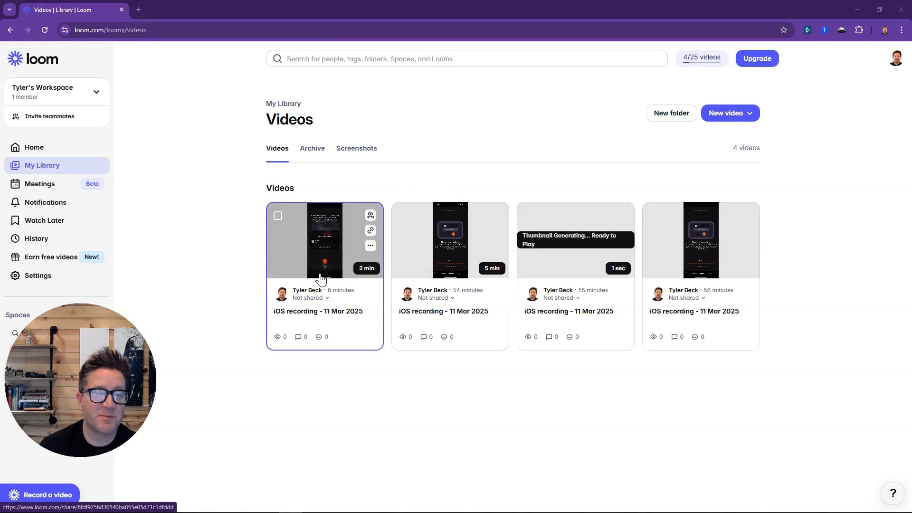
mouse_move(469, 114)
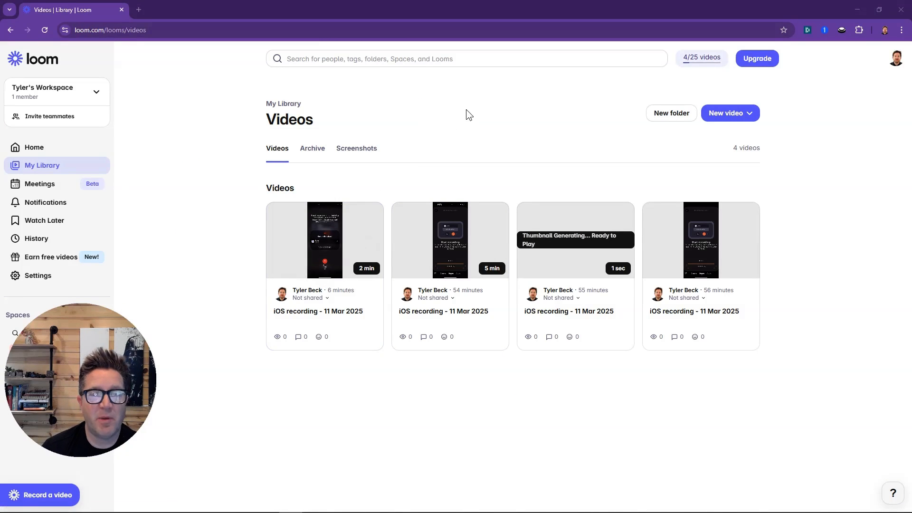
mouse_move(526, 198)
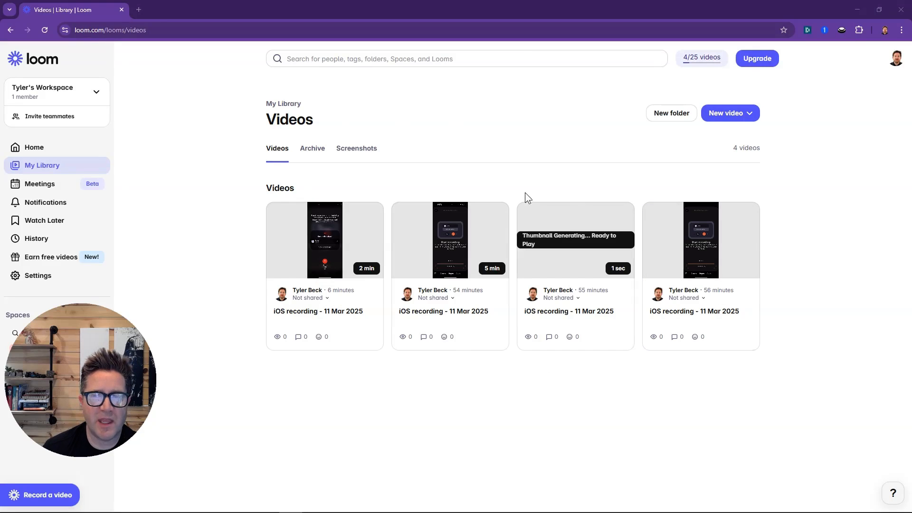
mouse_move(729, 113)
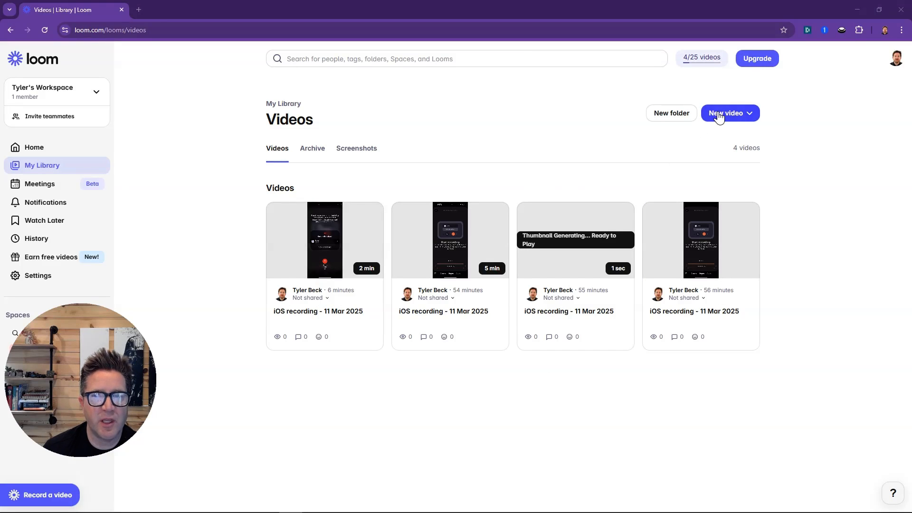
mouse_move(63, 452)
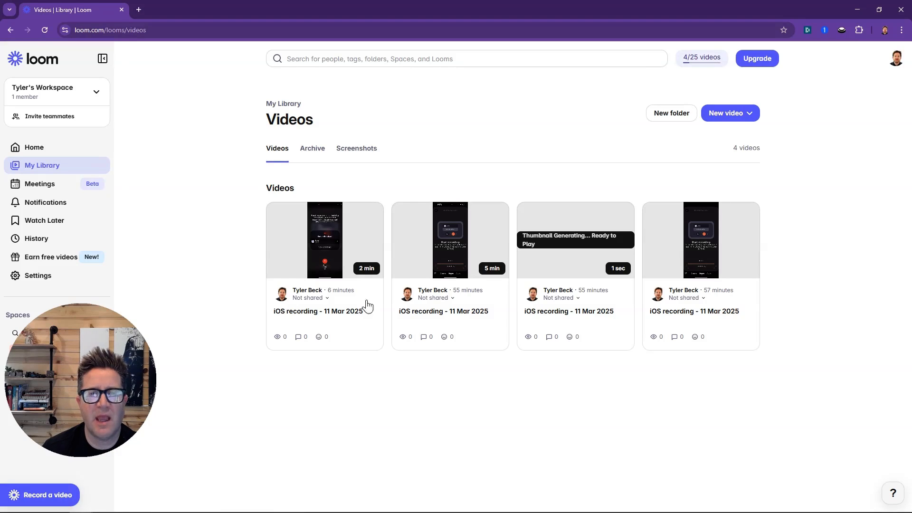
mouse_move(430, 163)
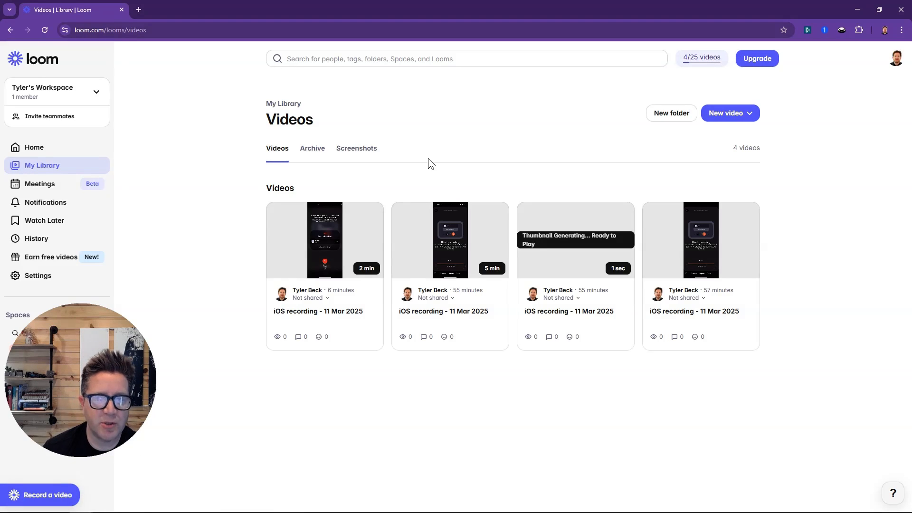
click(40, 495)
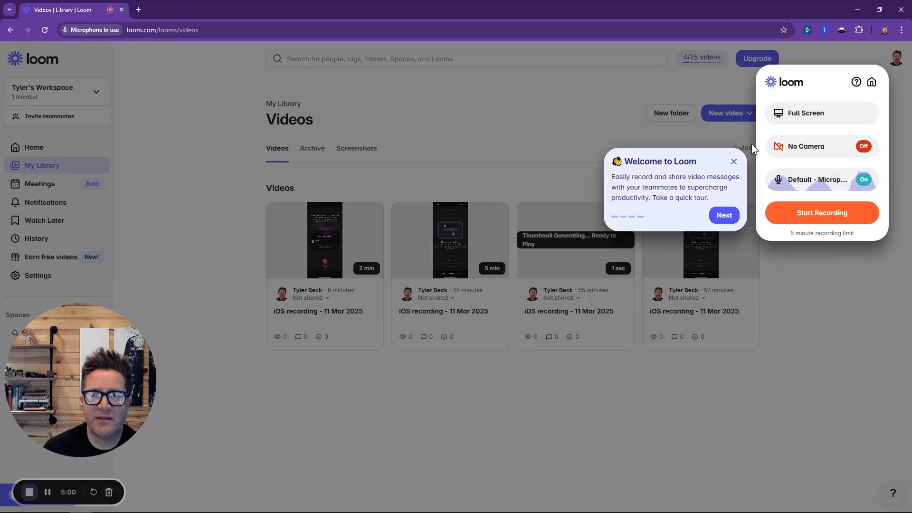
Close the Welcome to Loom popup and scroll the microphone list, leaving Default selected
click(734, 162)
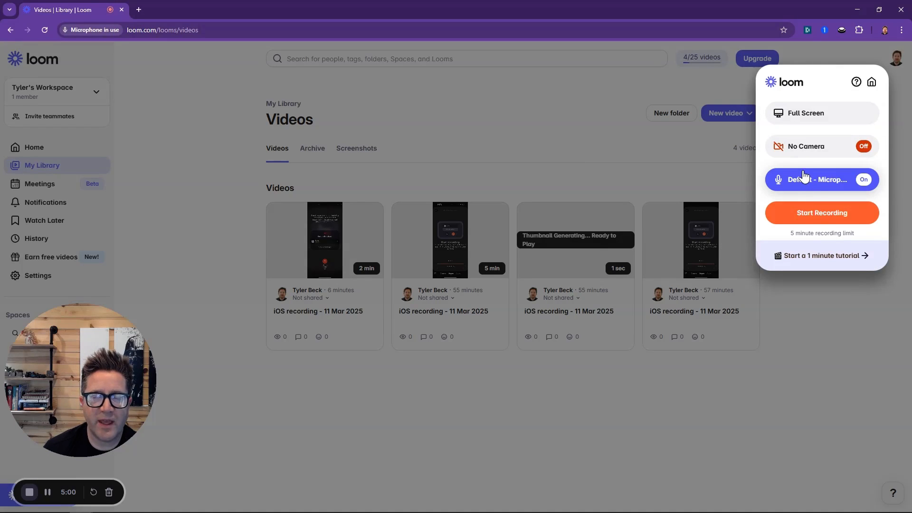
click(820, 180)
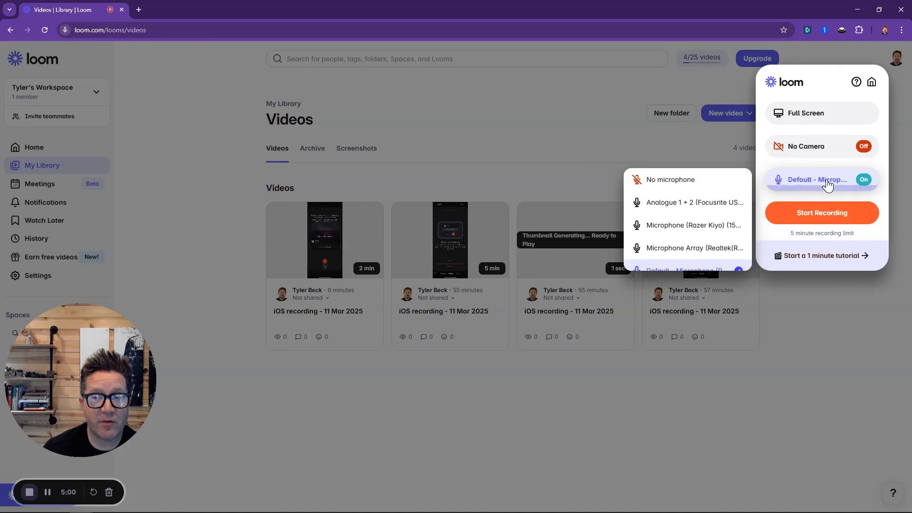
scroll(down, 3)
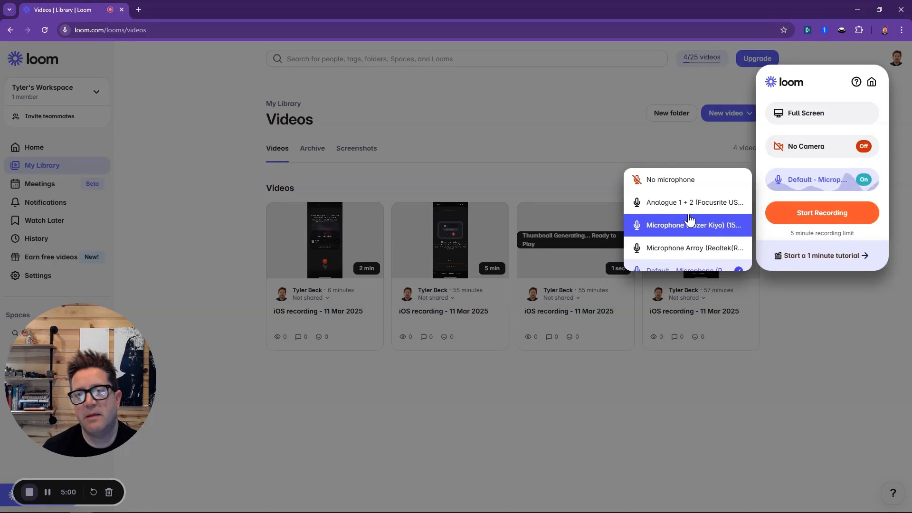
mouse_move(668, 150)
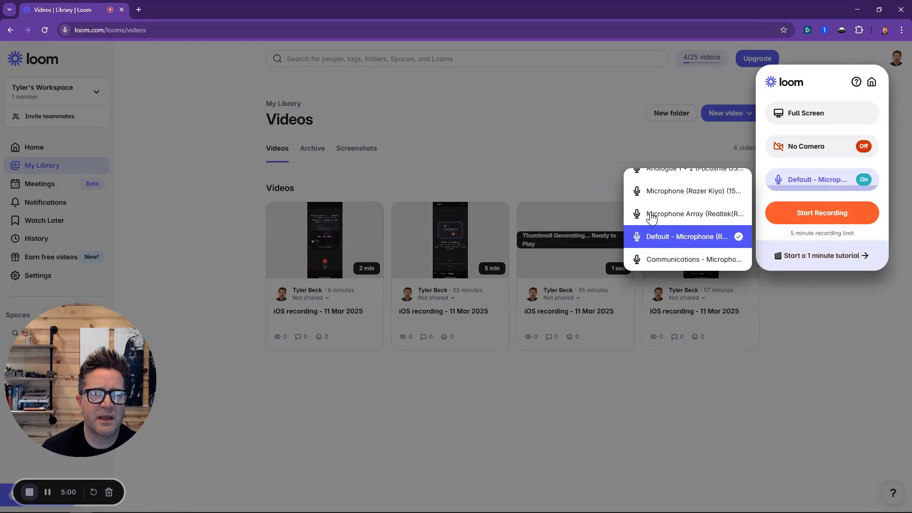
mouse_move(587, 152)
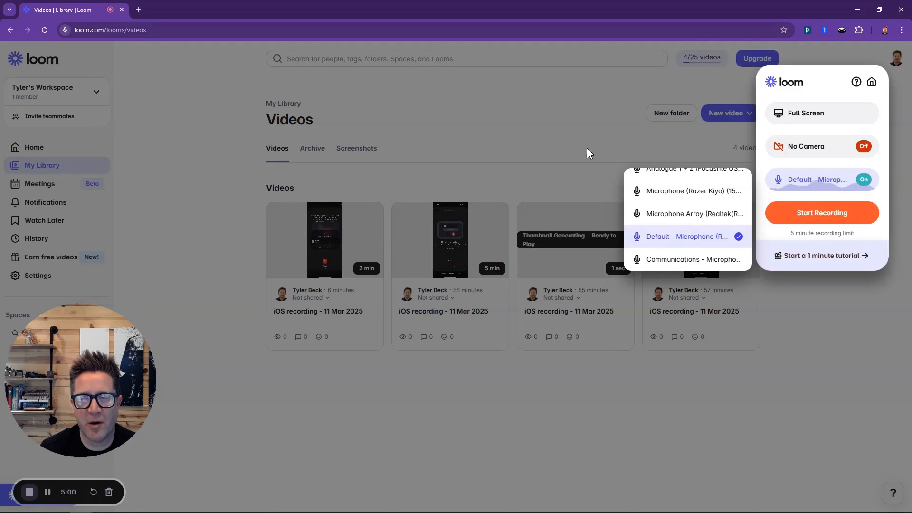
Set the recorder's camera to No Camera
click(587, 153)
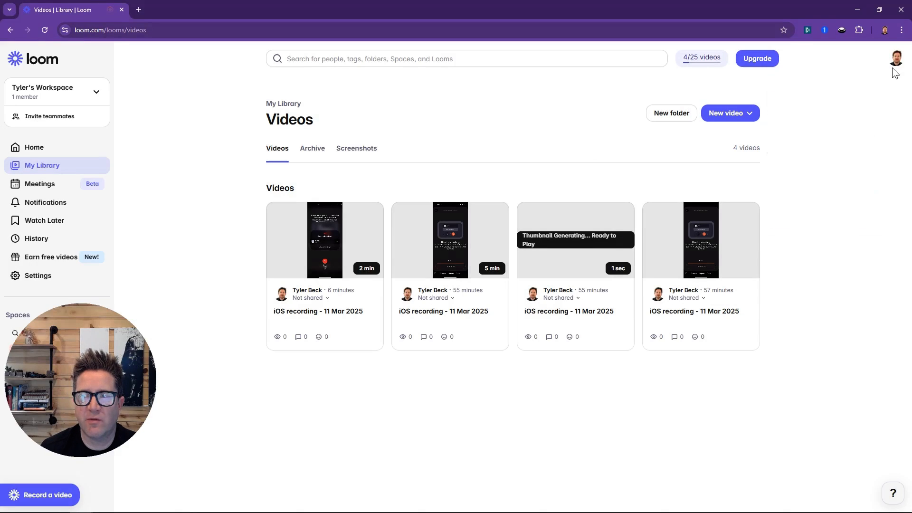
mouse_move(784, 164)
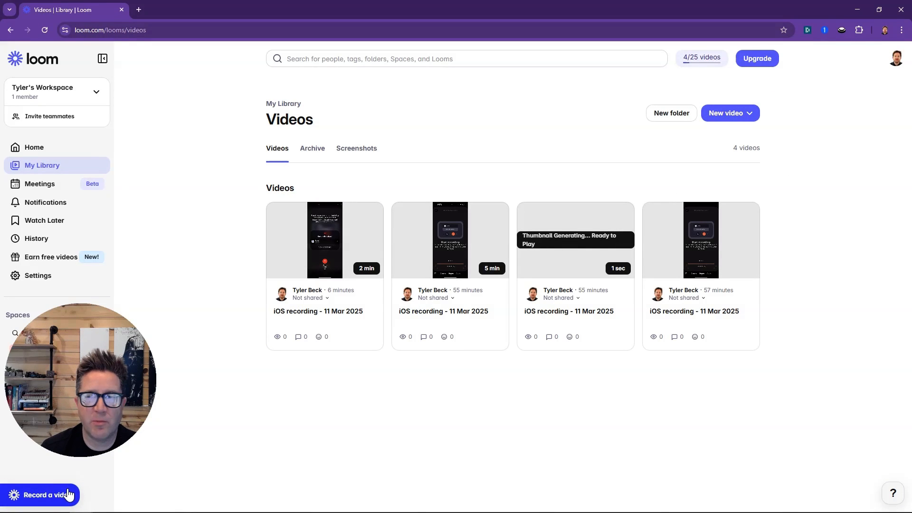
mouse_move(683, 172)
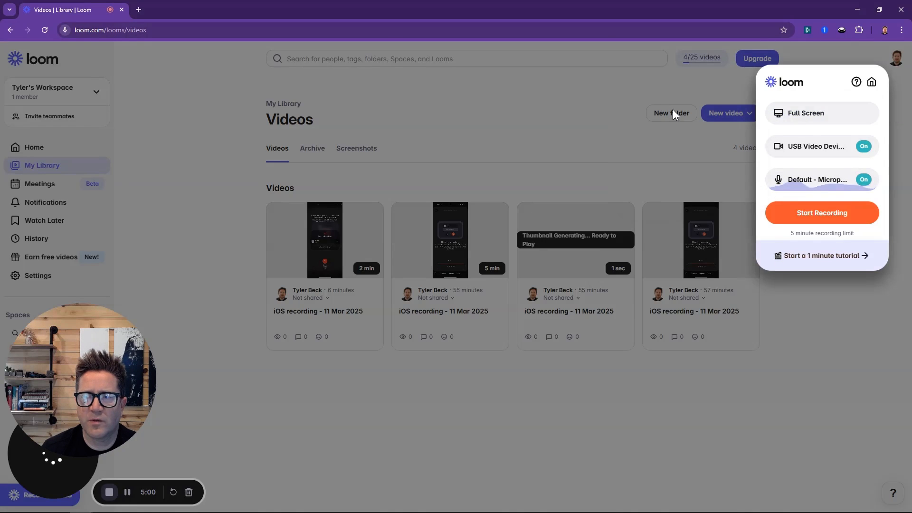
click(817, 146)
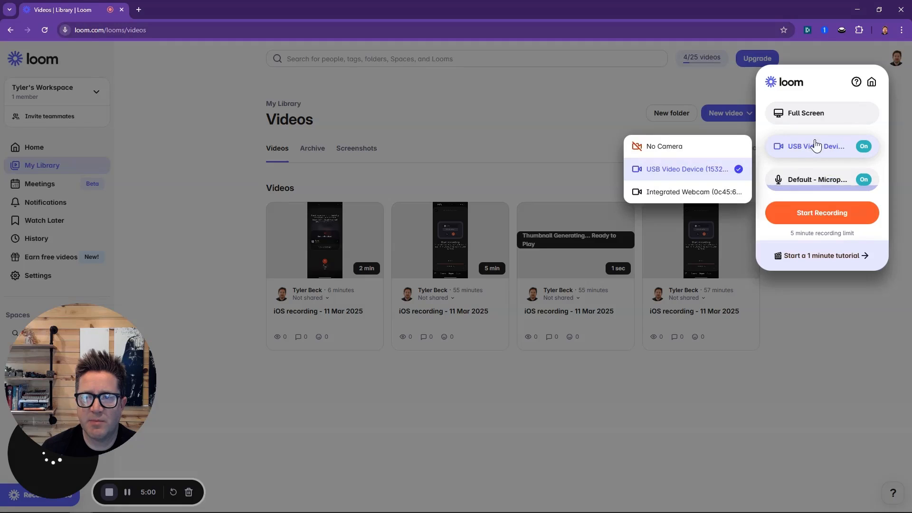
click(664, 146)
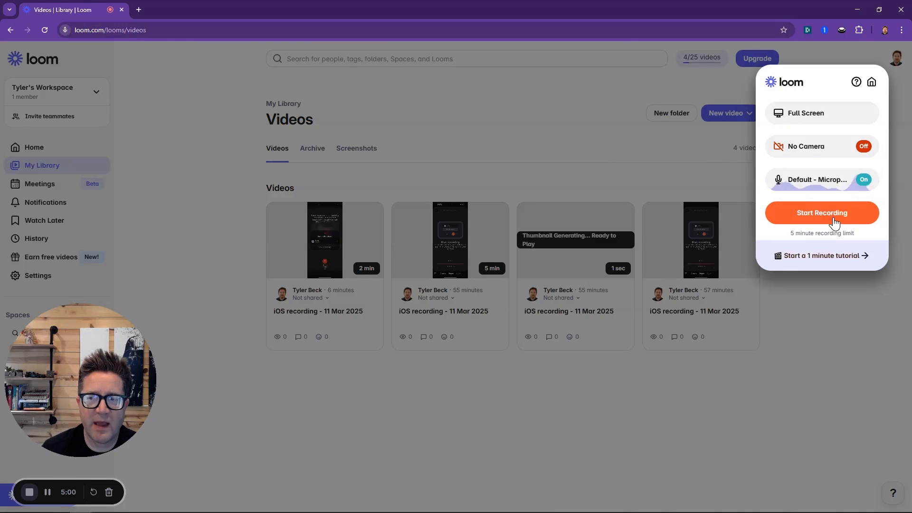
Start recording and share the Entire Screen > Screen 2 showing the Fusion table model
click(821, 212)
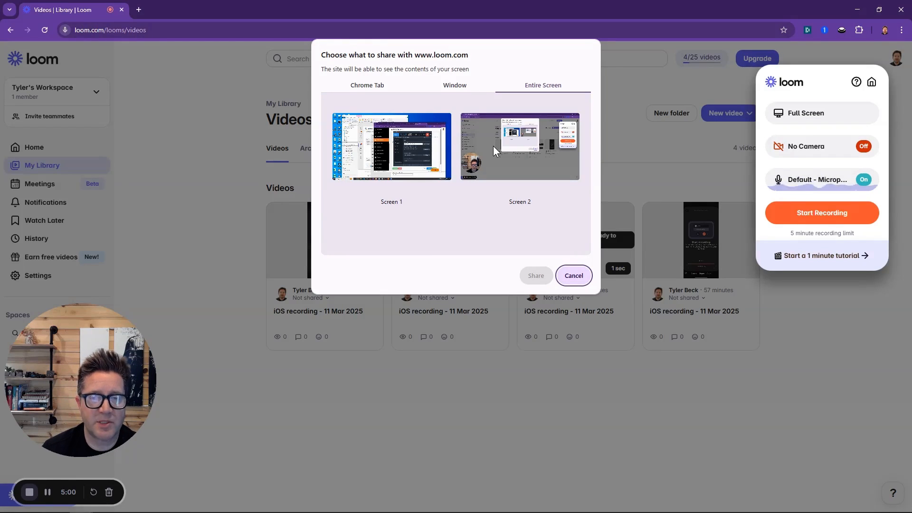
click(519, 146)
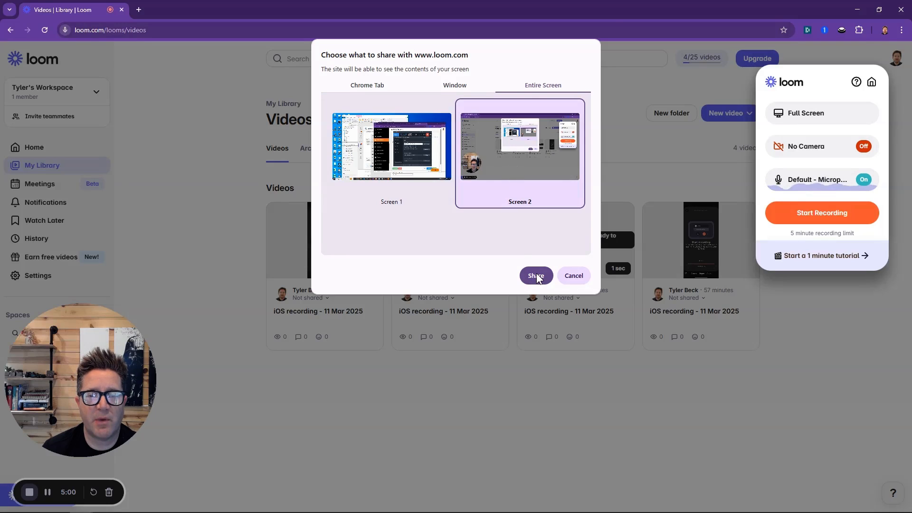
click(535, 276)
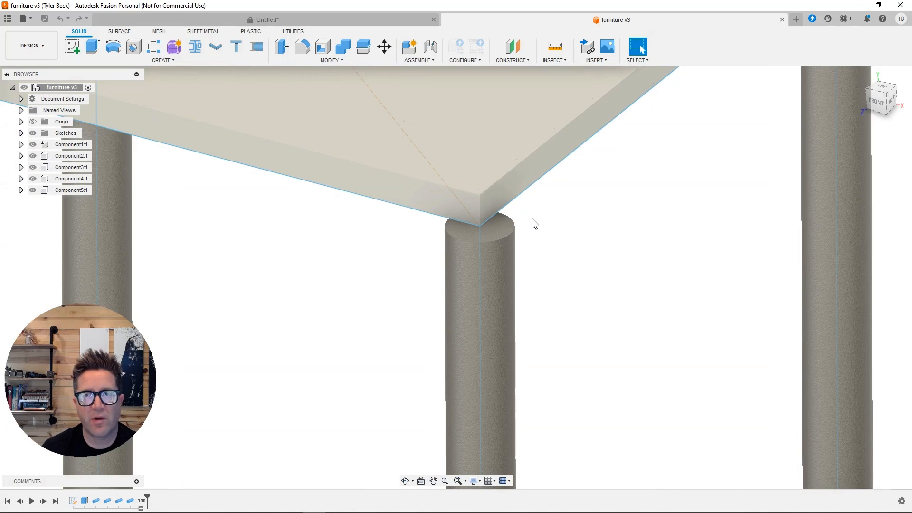
Select the top face of the near table leg where it meets the tabletop corner
click(497, 232)
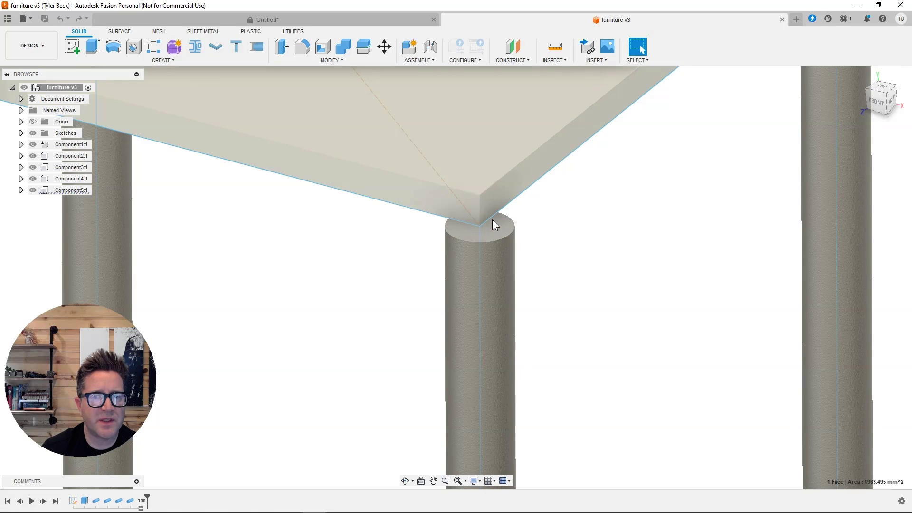
click(482, 224)
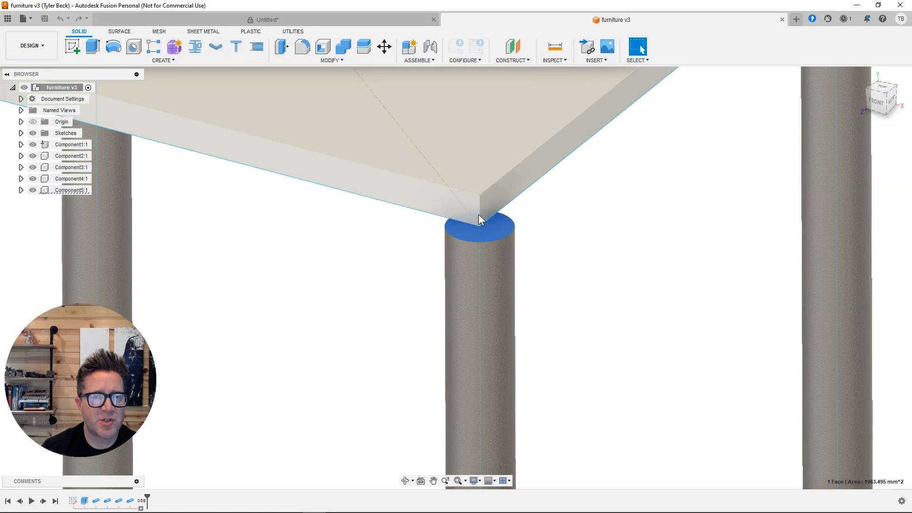